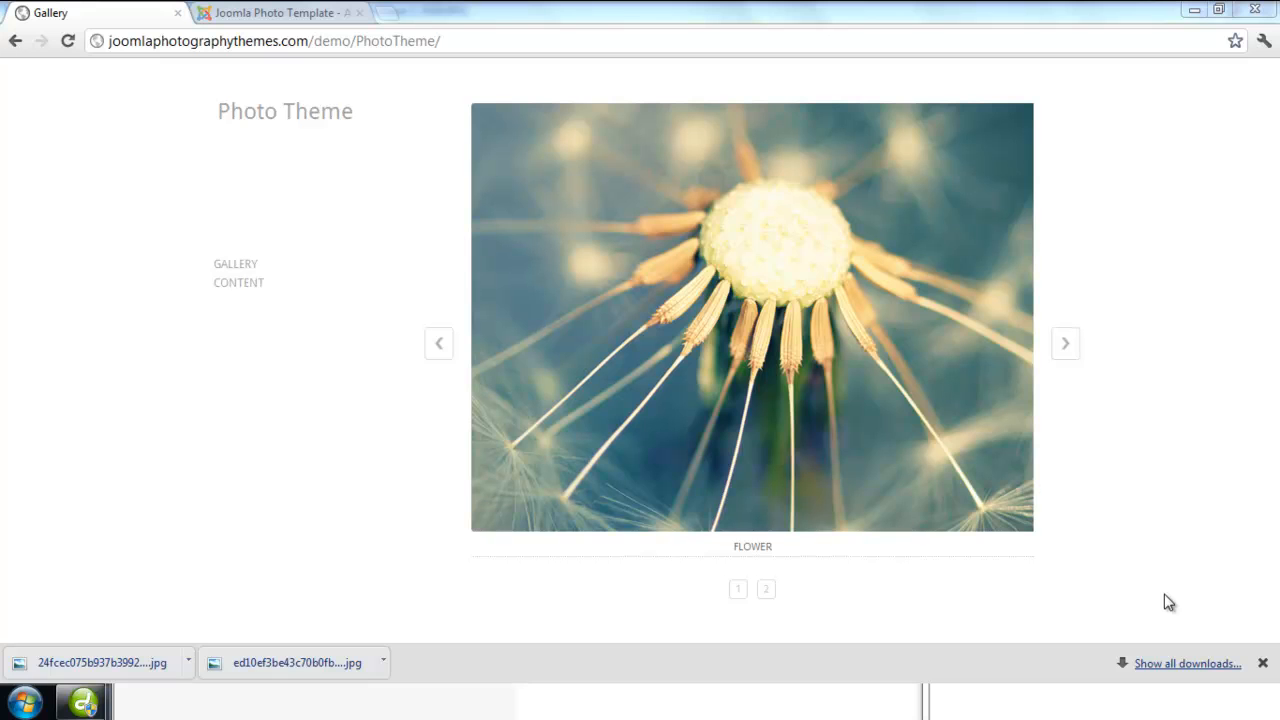
Switch to the administrator tab and open Components > RSMediaGallery! with its two images
left_click(280, 12)
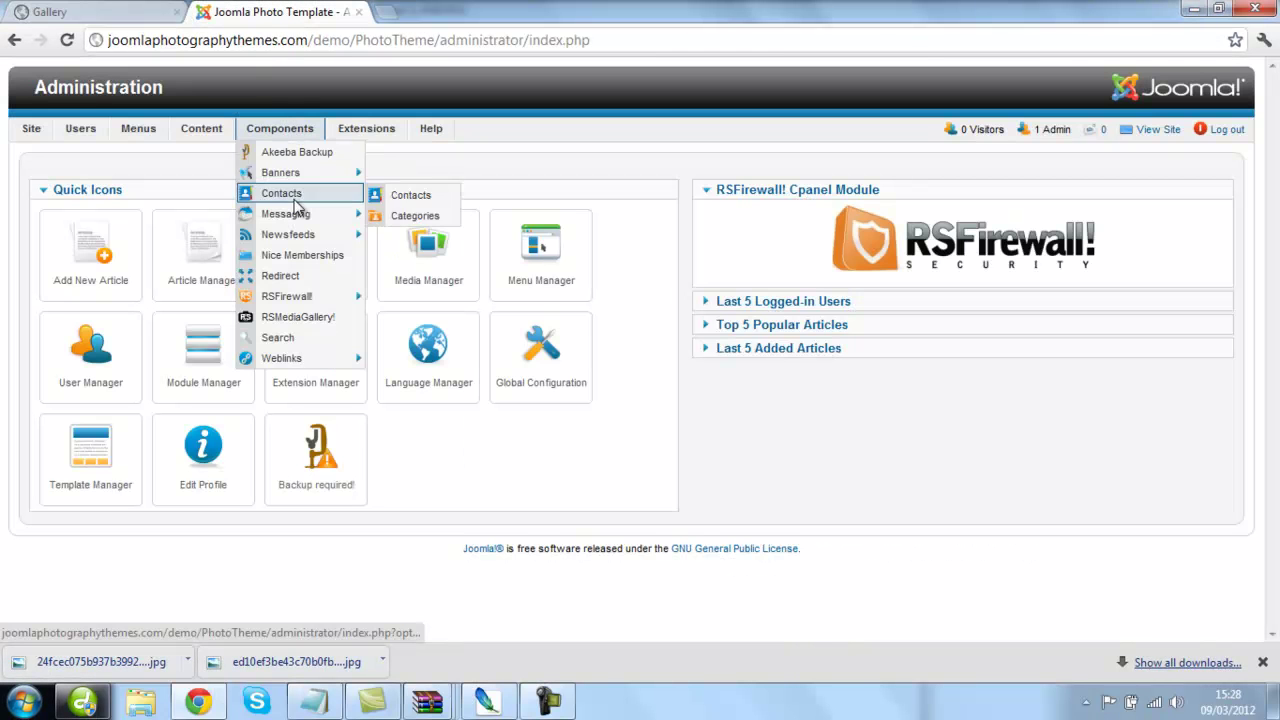
left_click(298, 317)
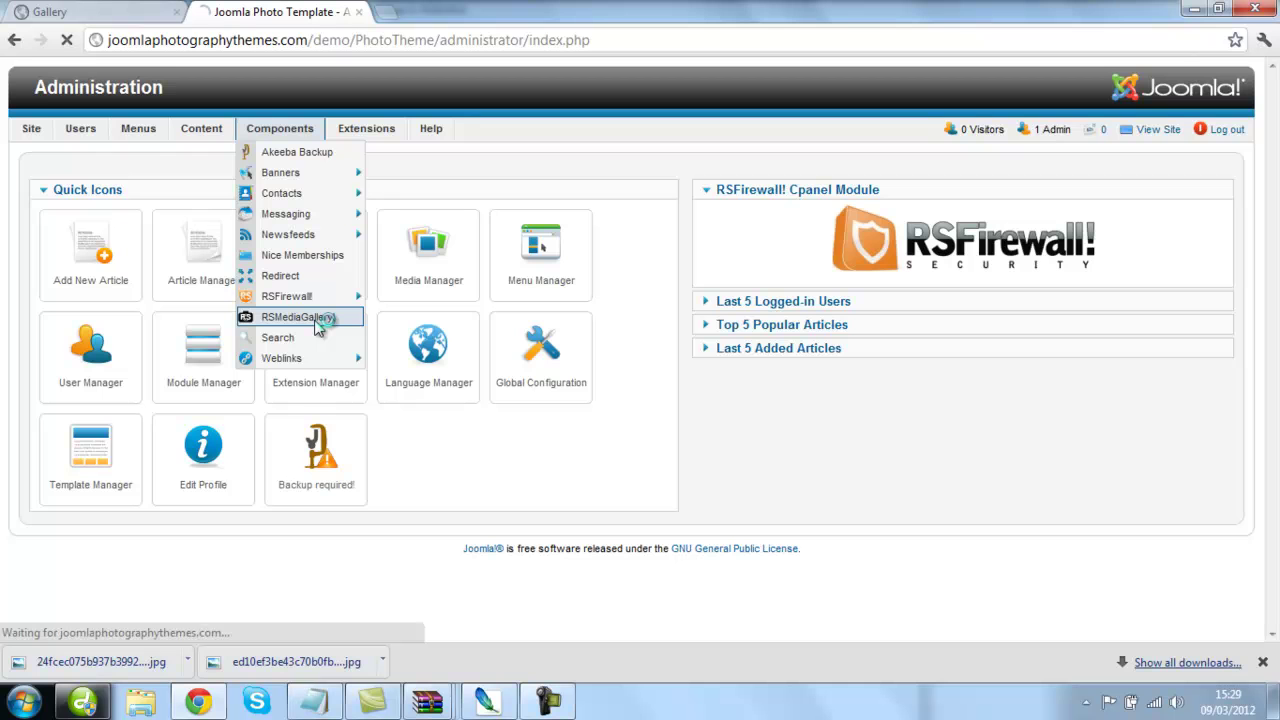
left_click(293, 317)
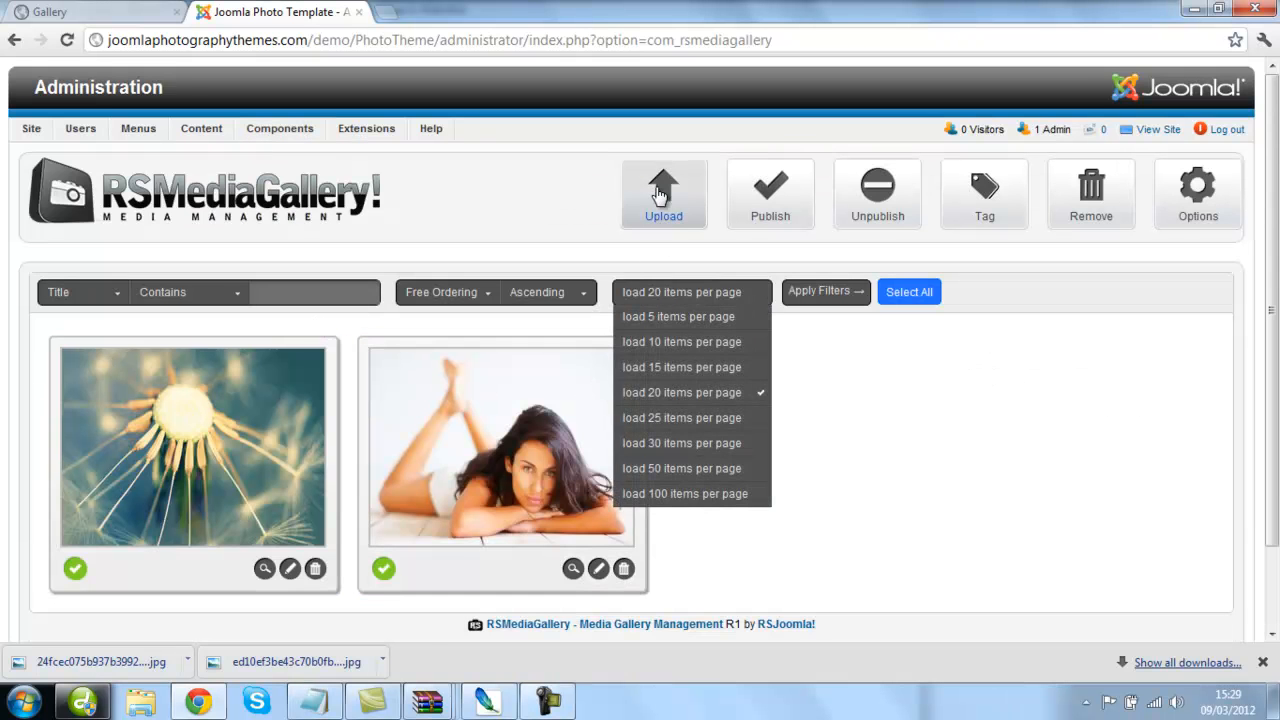
Upload women.jpg into RSMediaGallery with the tag 'people' and close the upload dialog
left_click(663, 193)
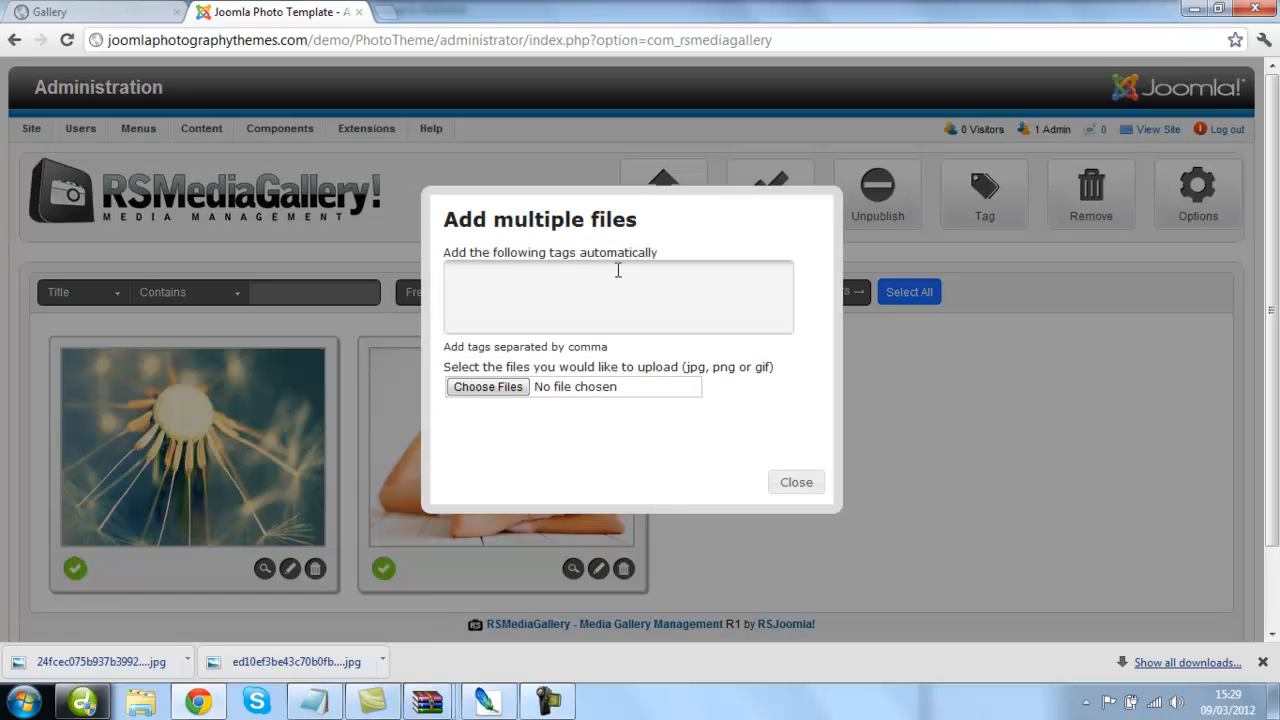
type("people,")
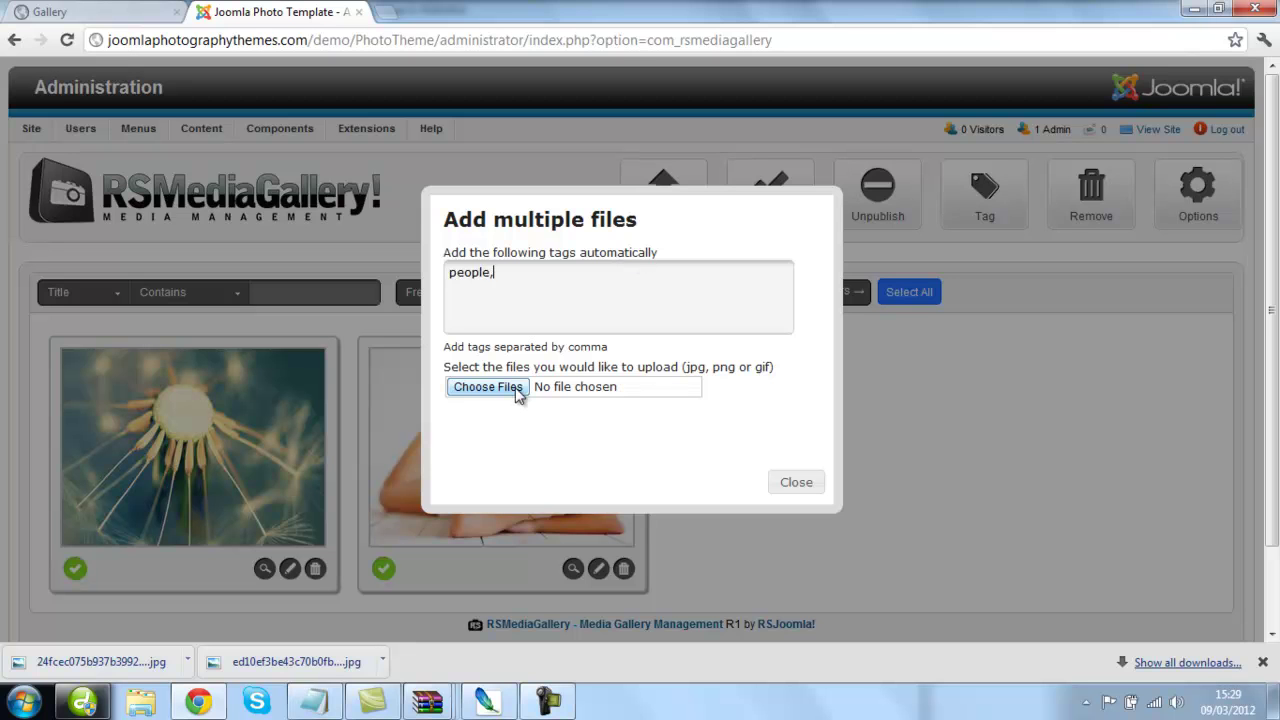
left_click(487, 387)
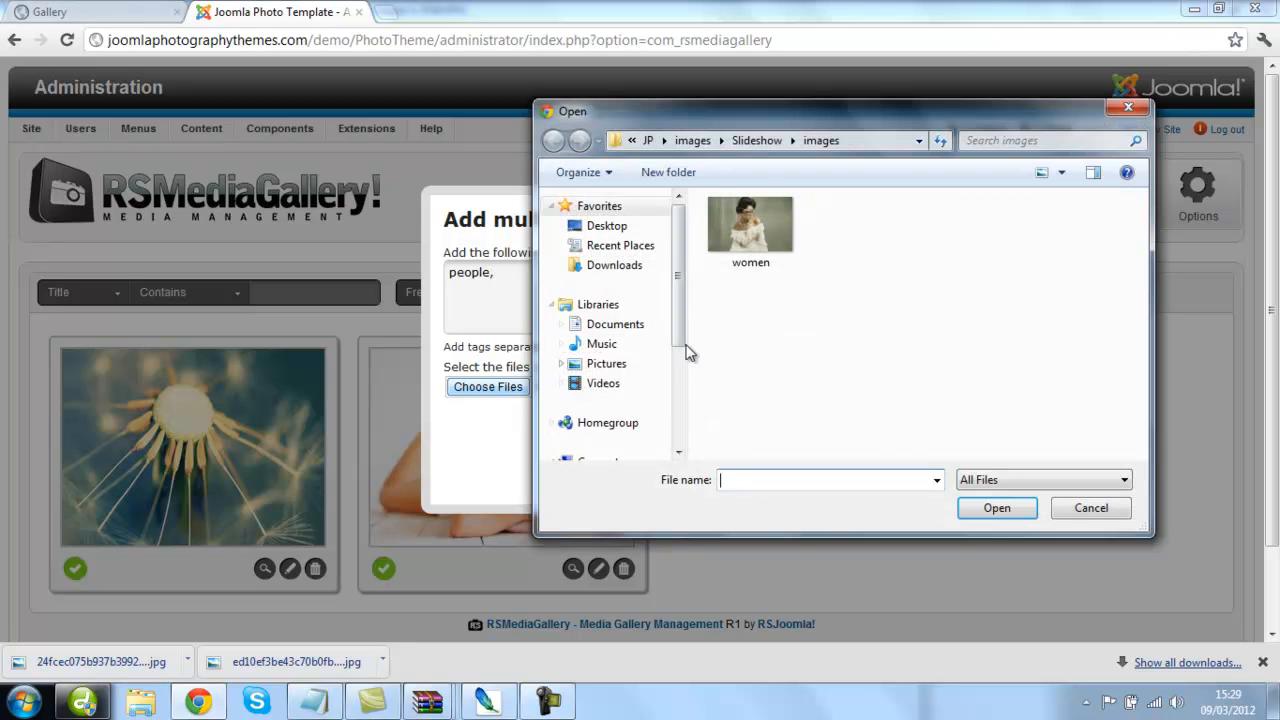
left_click(750, 222)
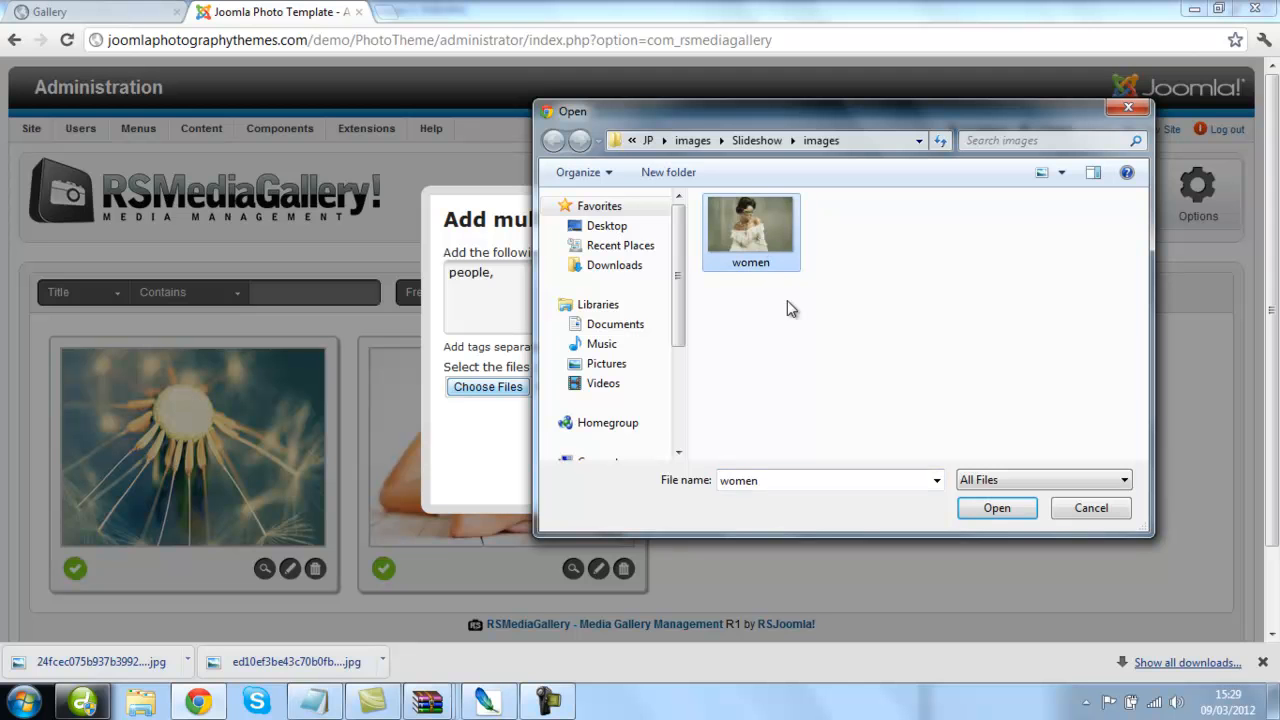
left_click(1090, 508)
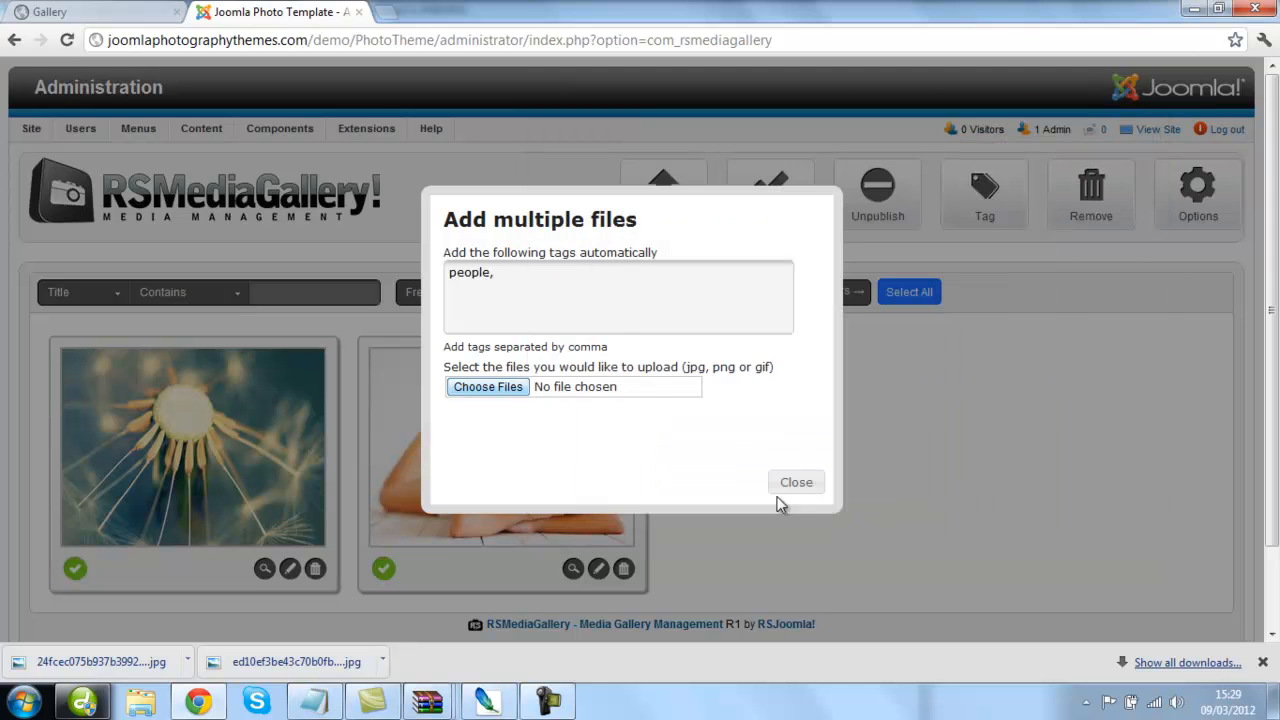
left_click(796, 482)
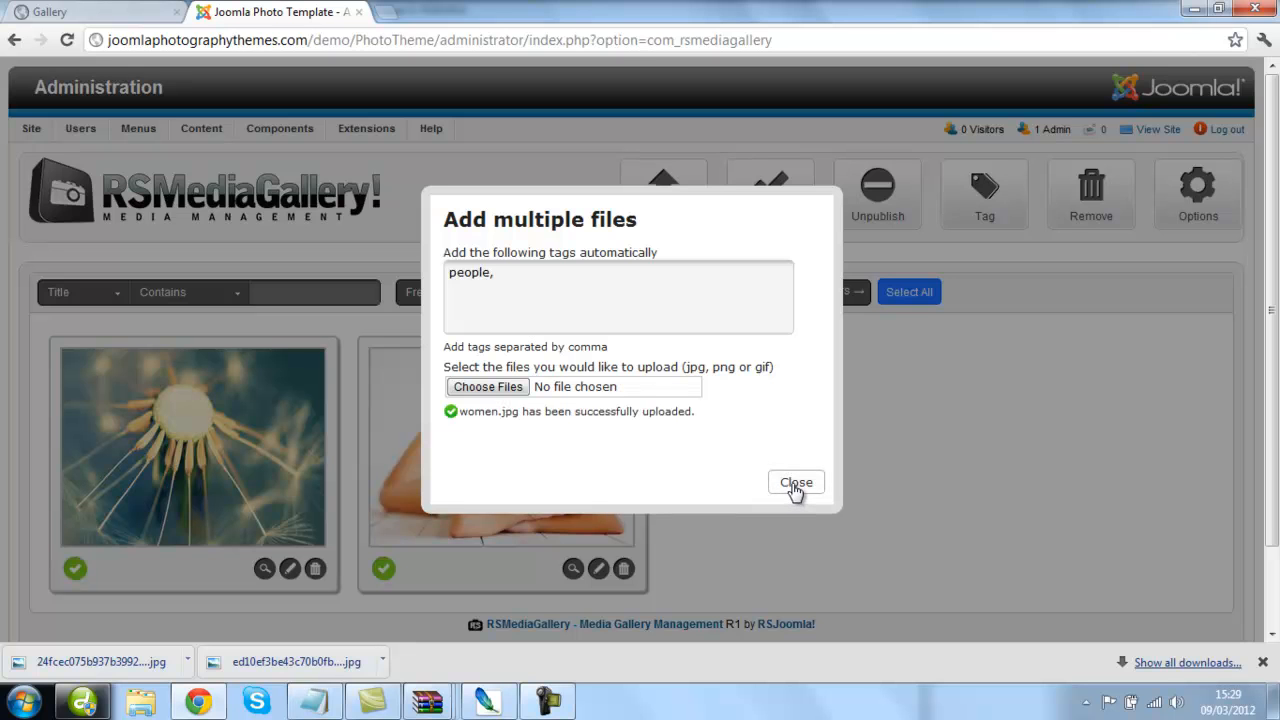
left_click(795, 482)
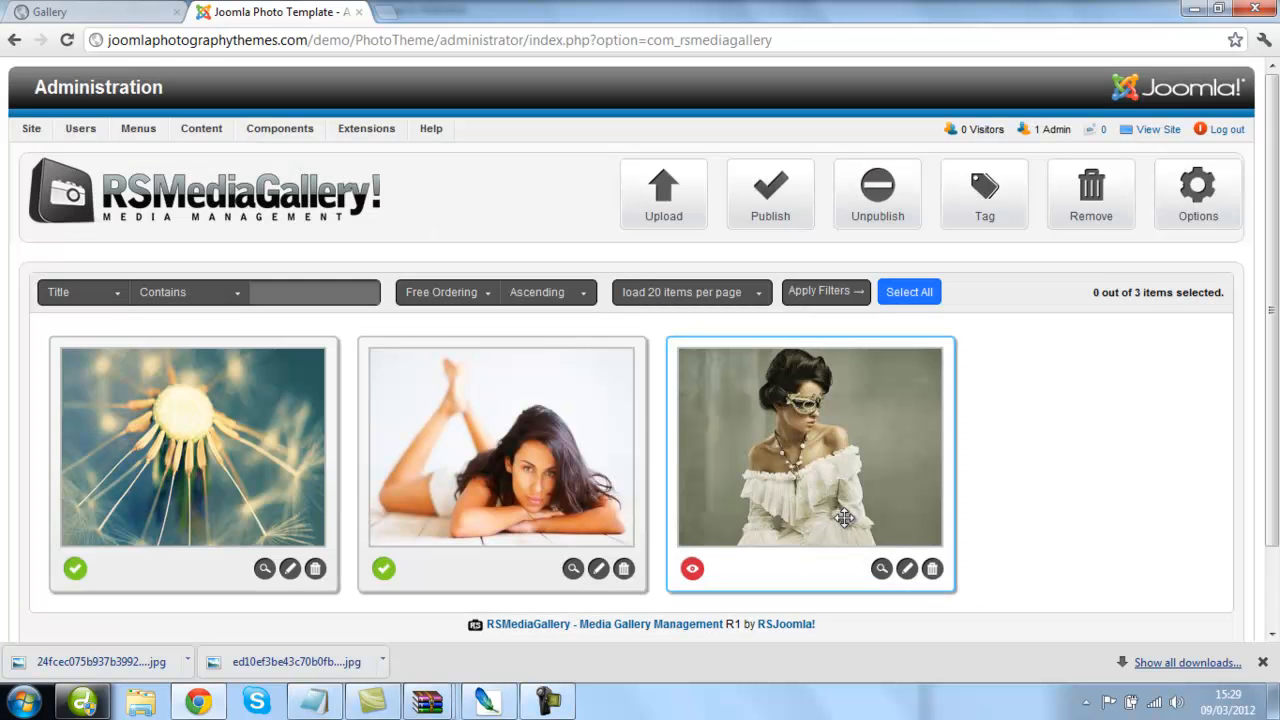
mouse_move(906, 569)
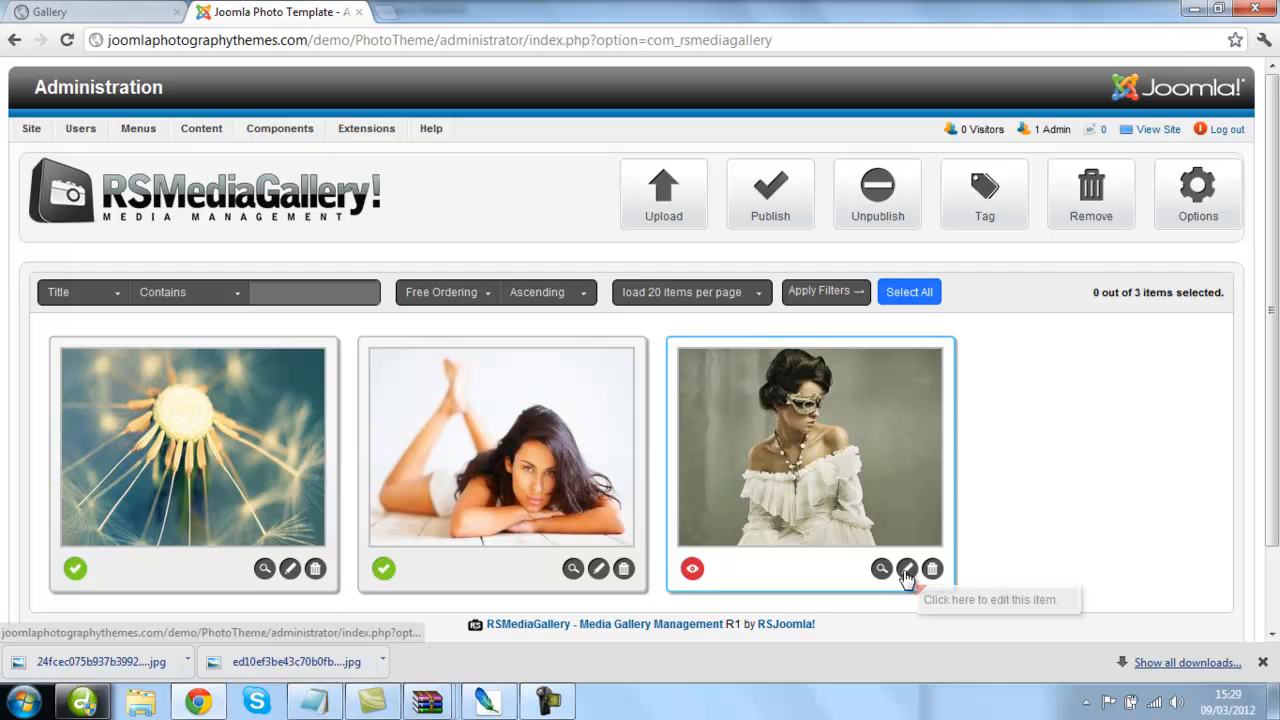
Edit women.jpg, retitle it 'Women Photo', and switch to the public site tab
left_click(906, 569)
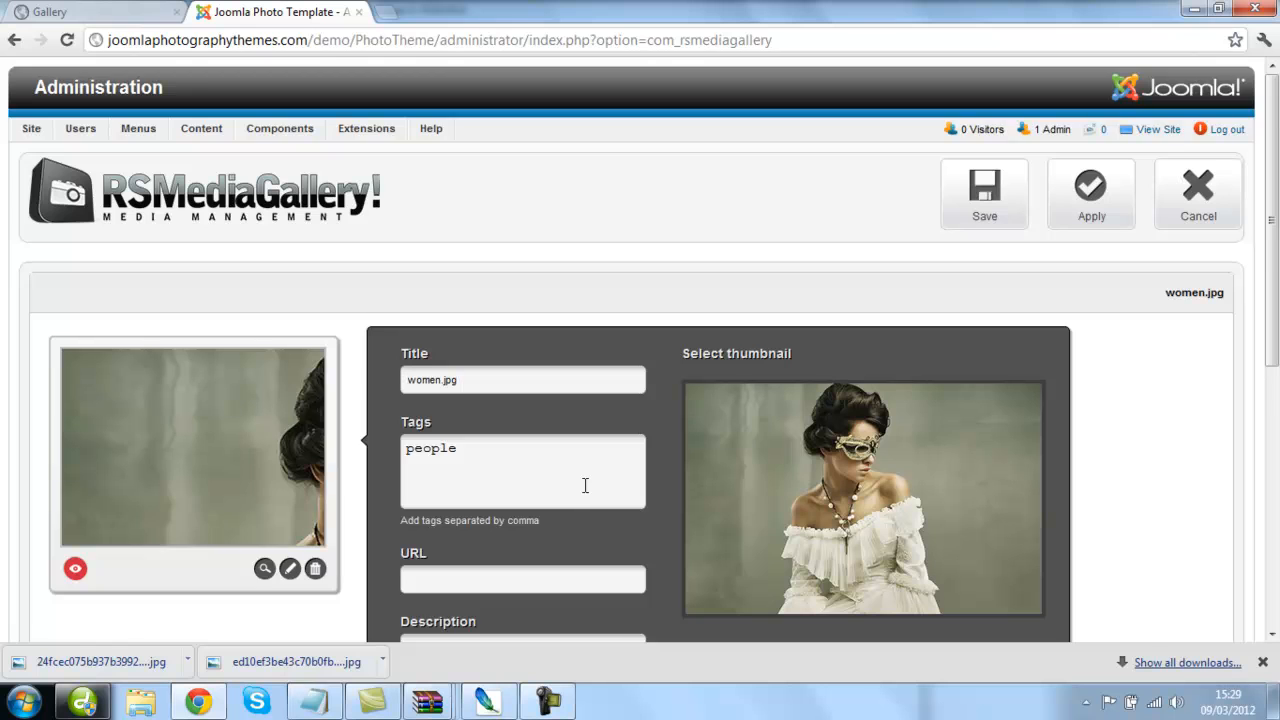
scroll("down", 3)
type("Women Photo")
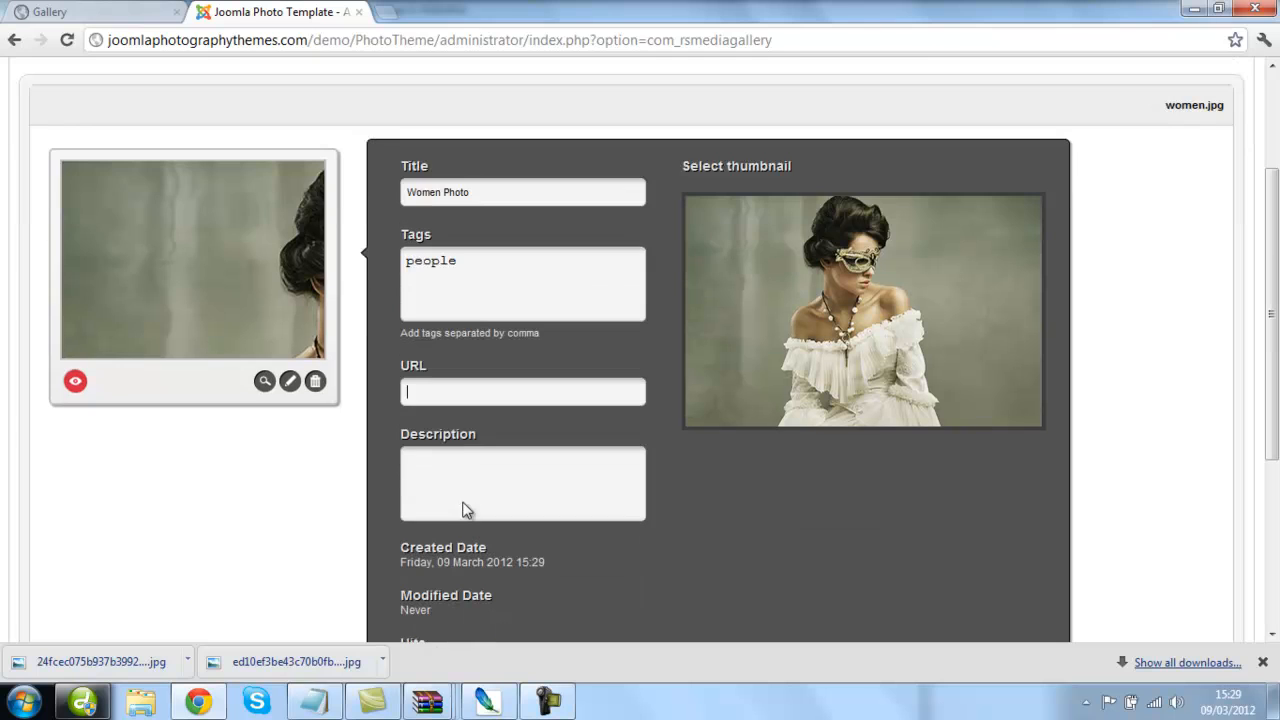
left_click(522, 392)
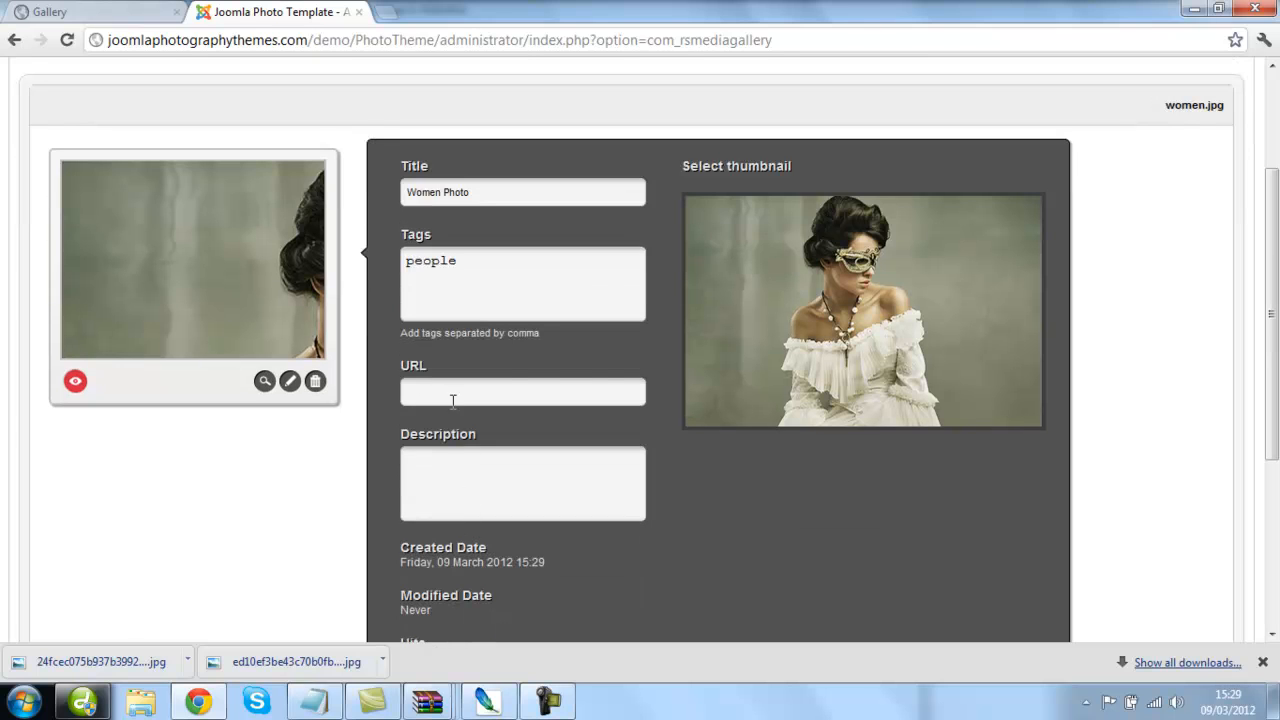
left_click(48, 11)
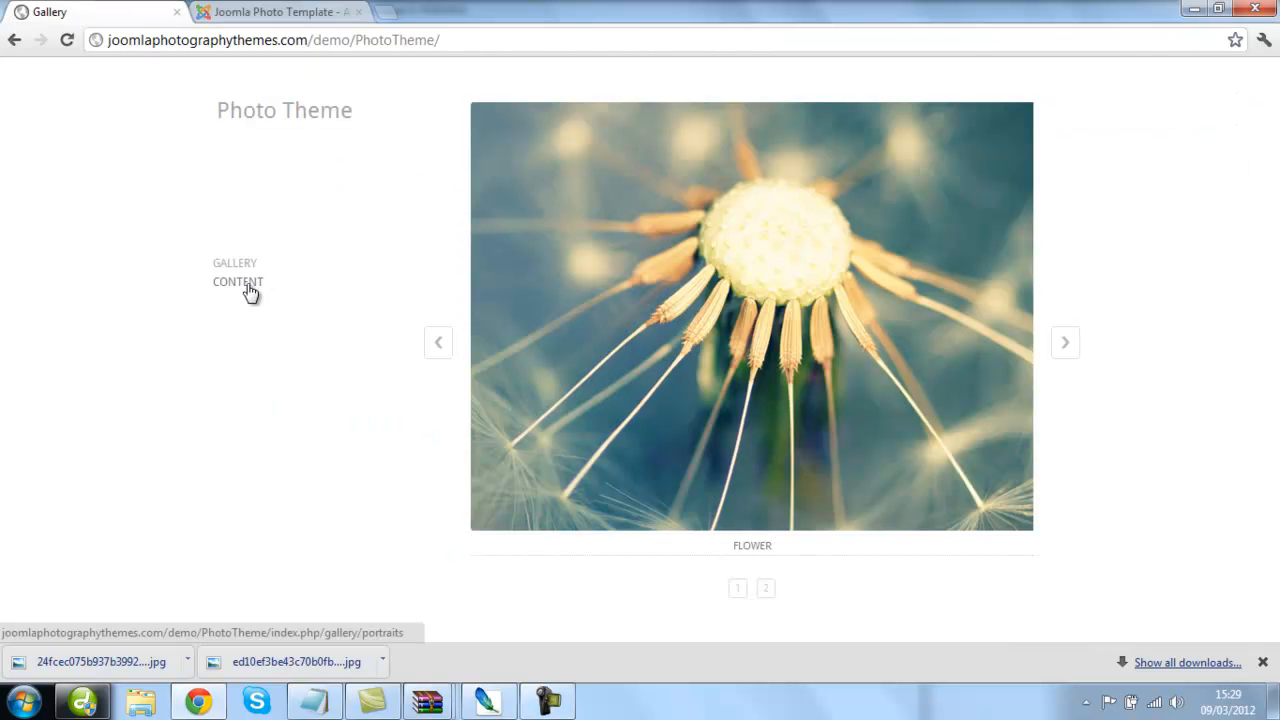
Copy the site's CONTENT page address into the photo's URL field
left_click(238, 282)
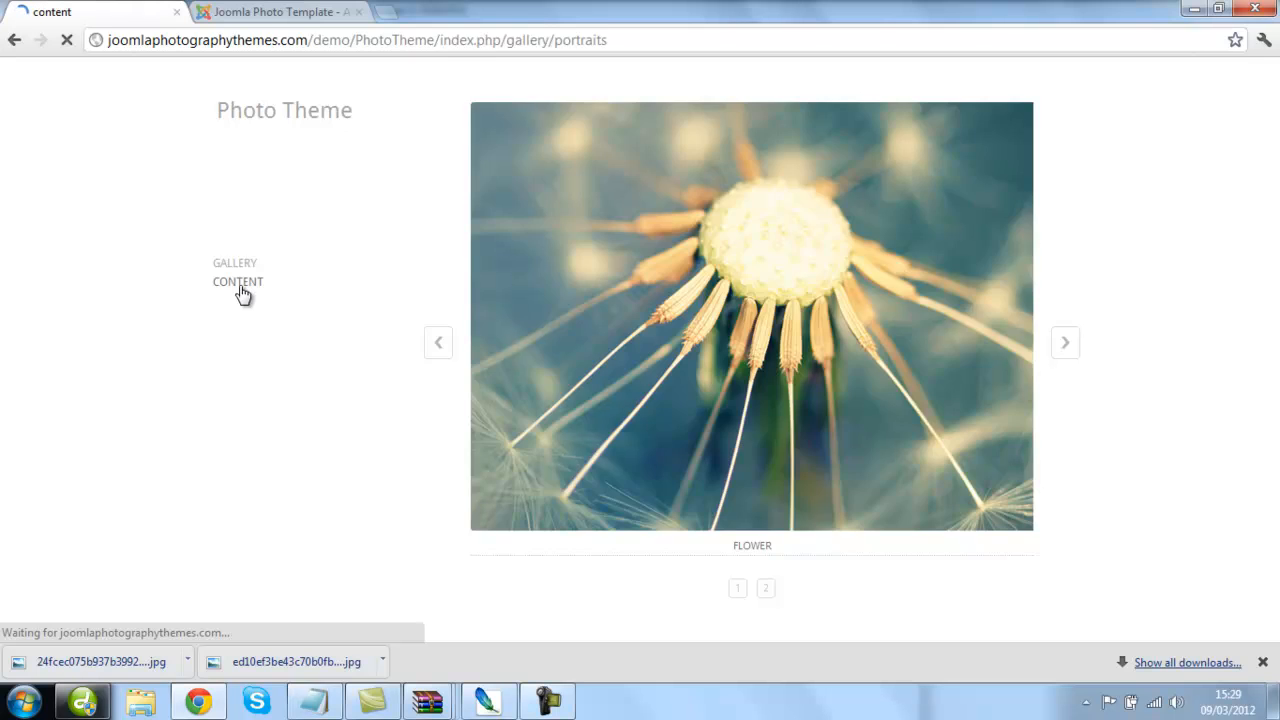
left_click(237, 281)
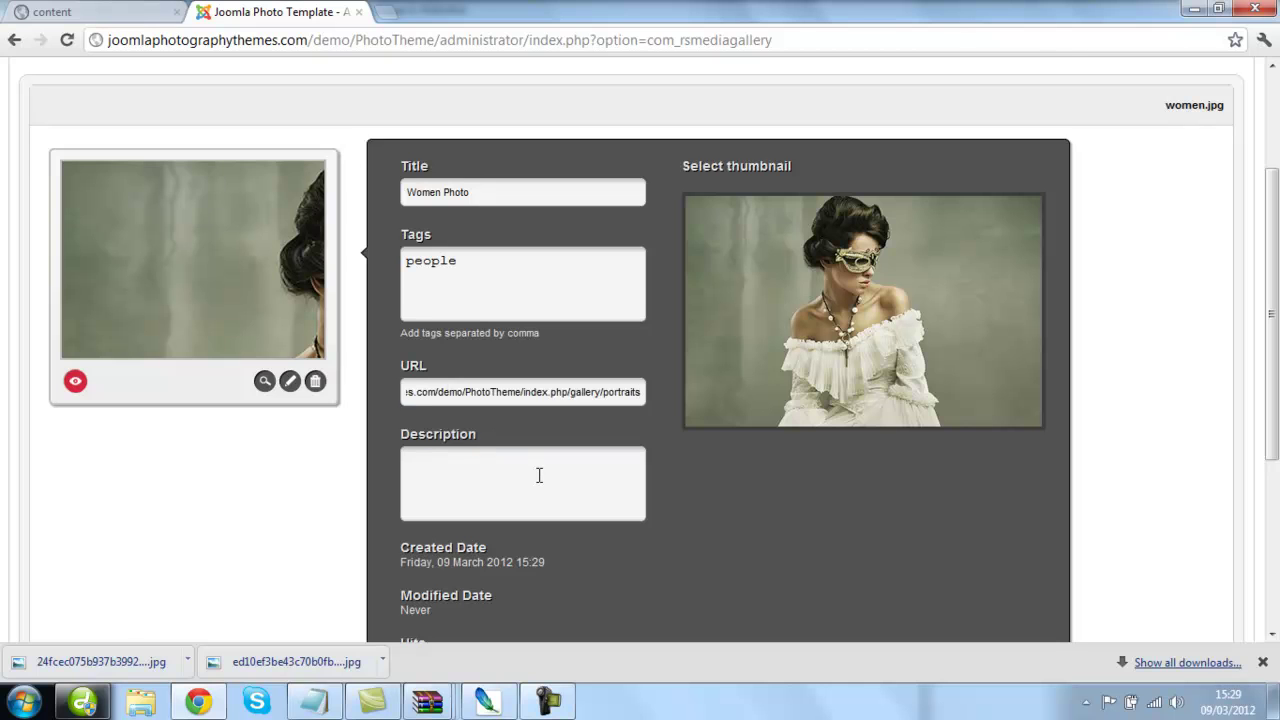
Tick Published for Women Photo and save it
scroll("down", 3)
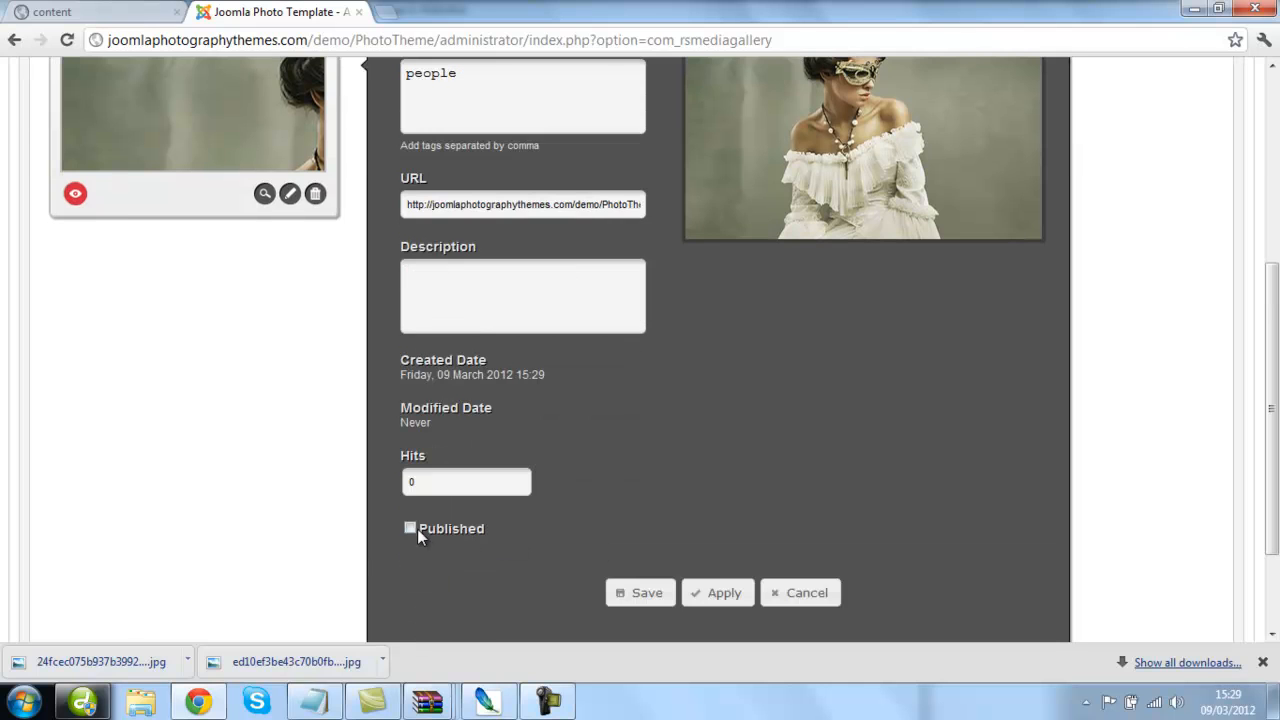
left_click(410, 528)
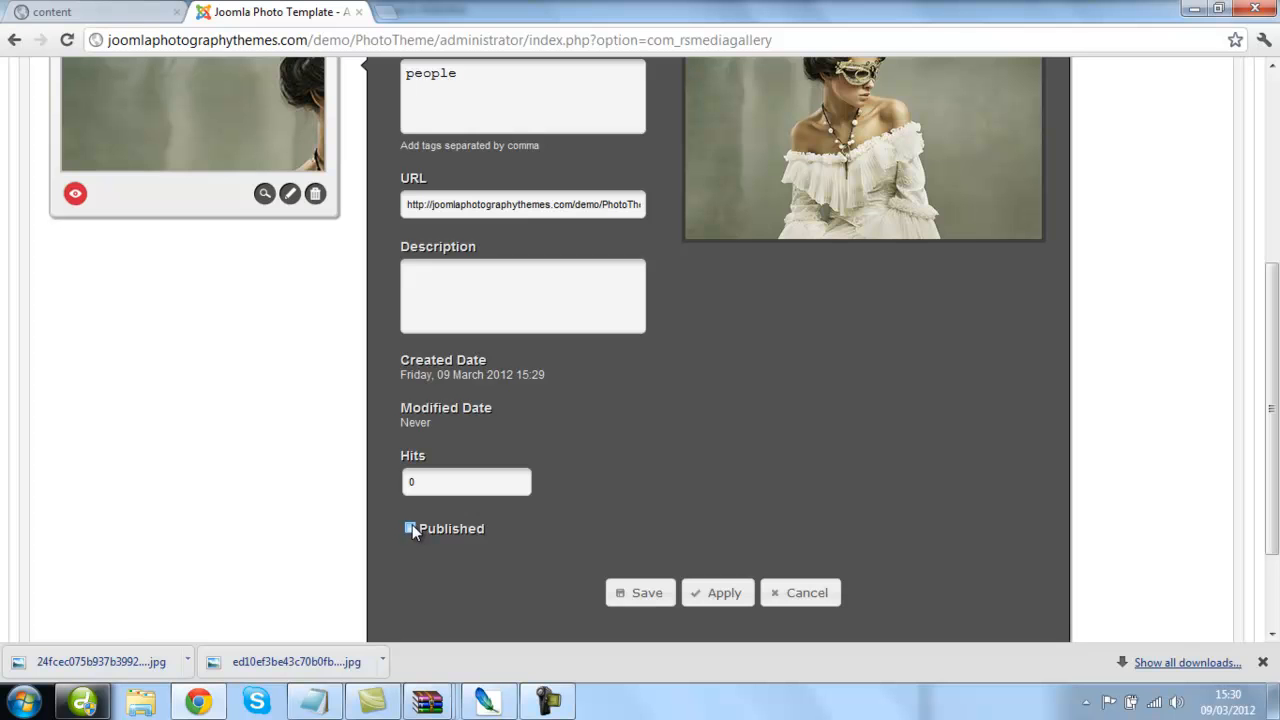
left_click(410, 529)
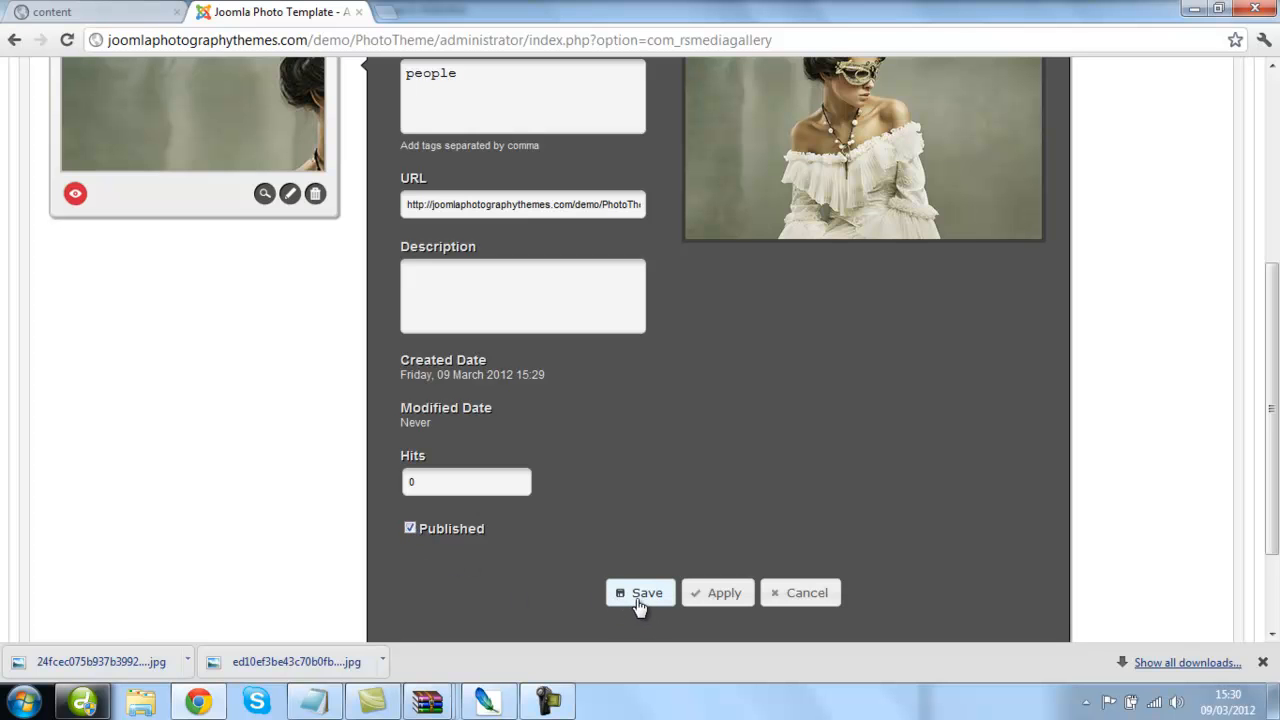
left_click(639, 592)
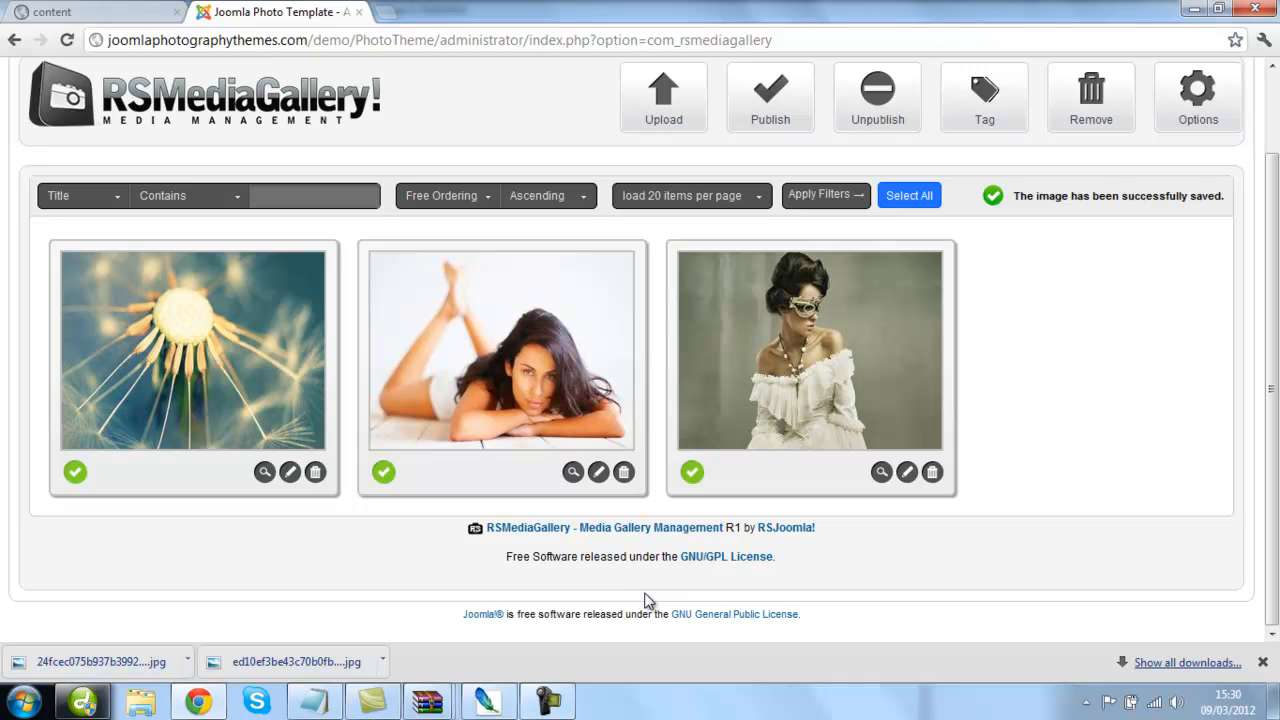
In the Module Manager, select Demo - Slideshow and duplicate it as Demo - Slideshow (2)
left_click(365, 125)
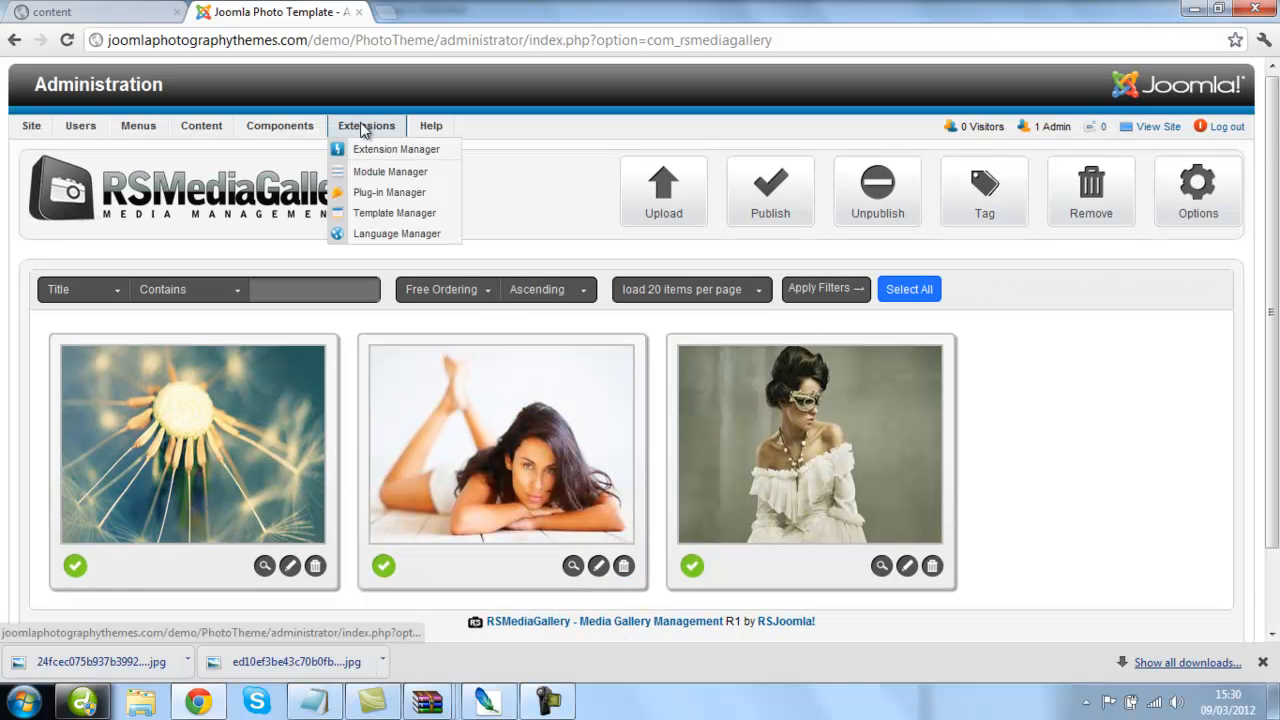
mouse_move(400, 171)
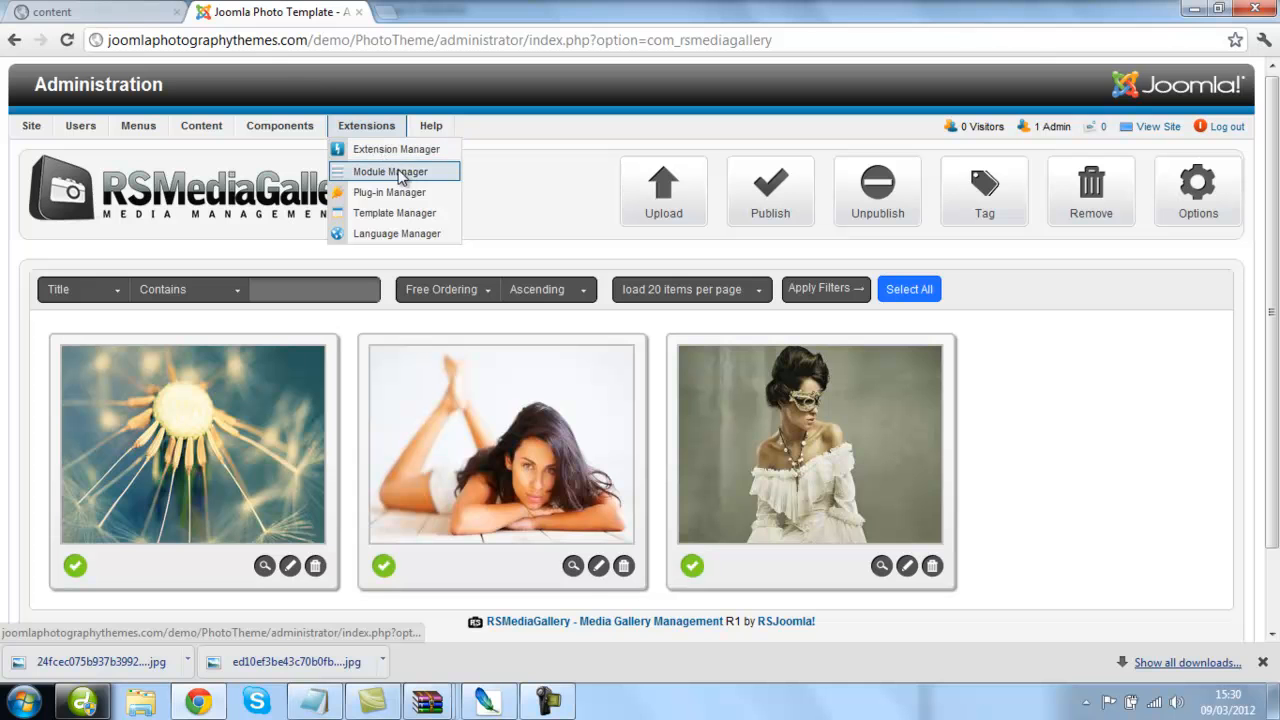
left_click(392, 170)
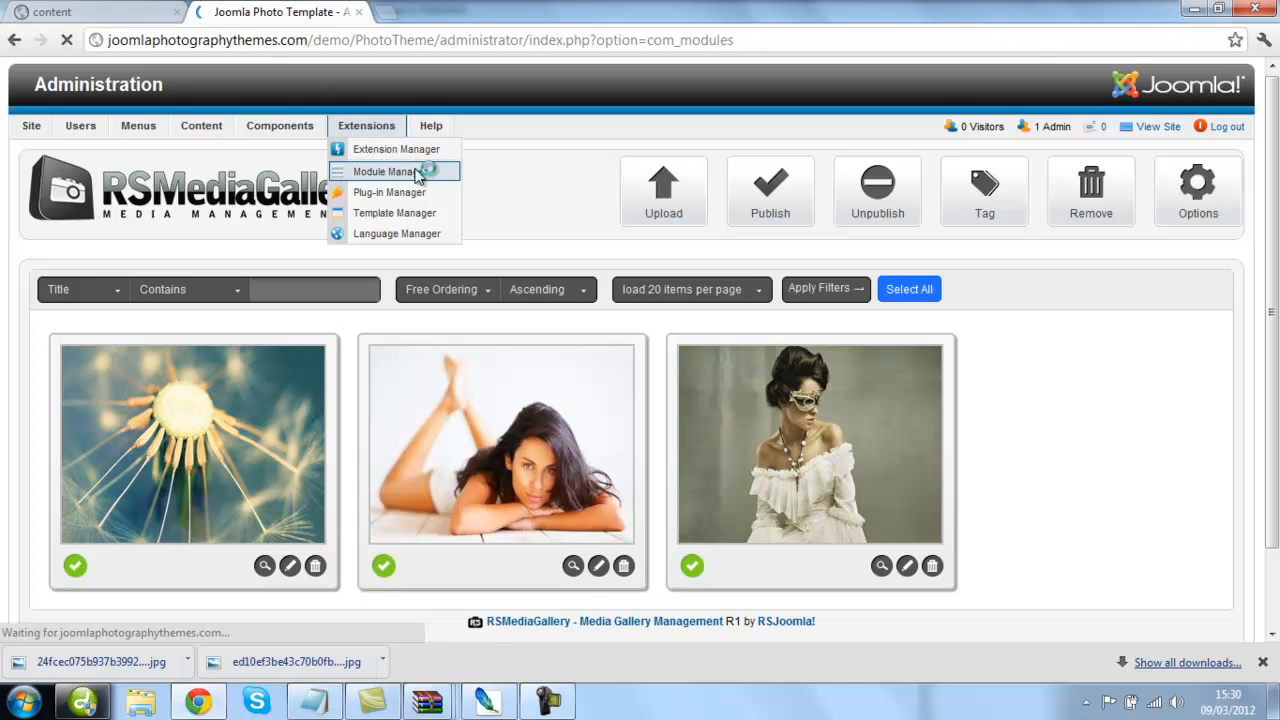
left_click(394, 171)
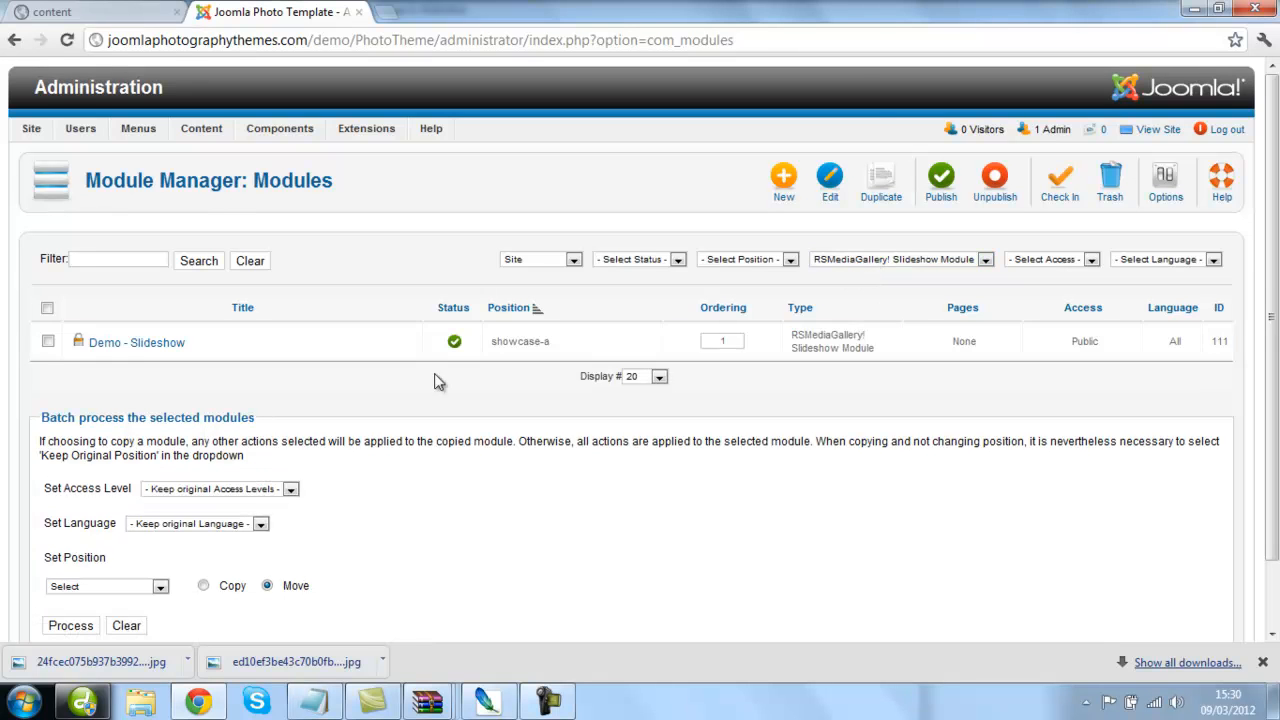
left_click(46, 341)
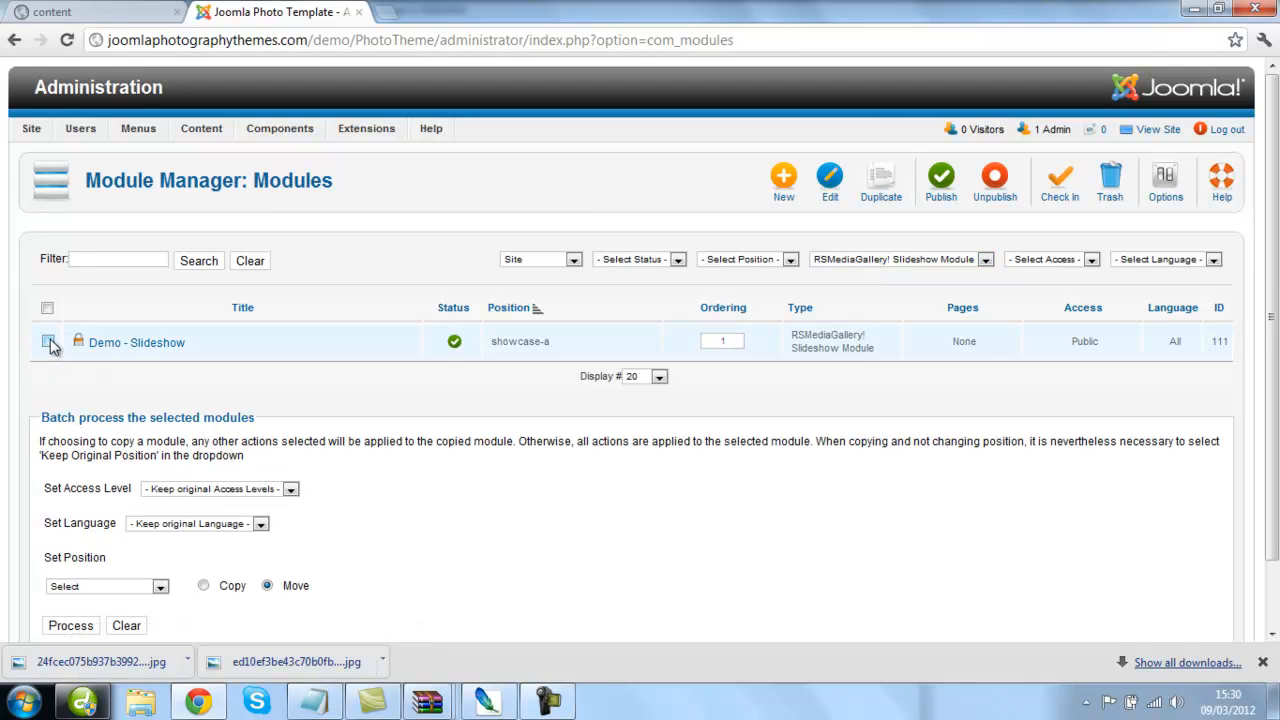
left_click(49, 342)
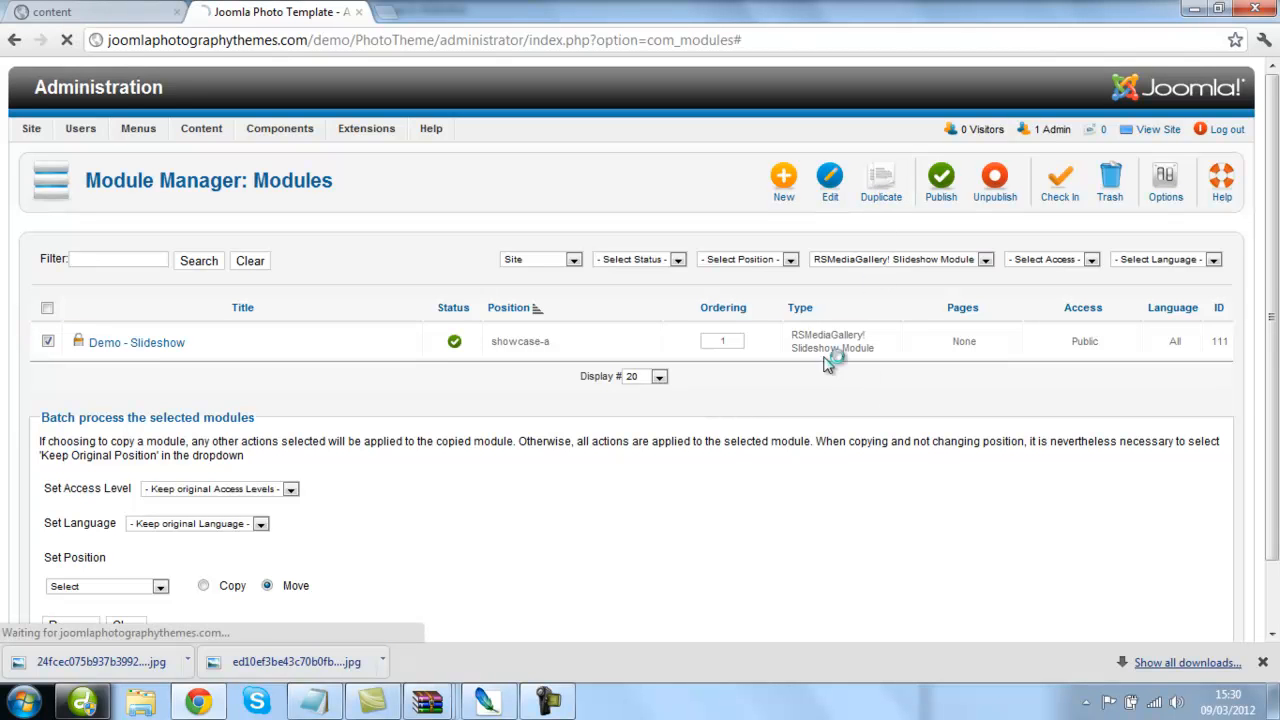
left_click(881, 175)
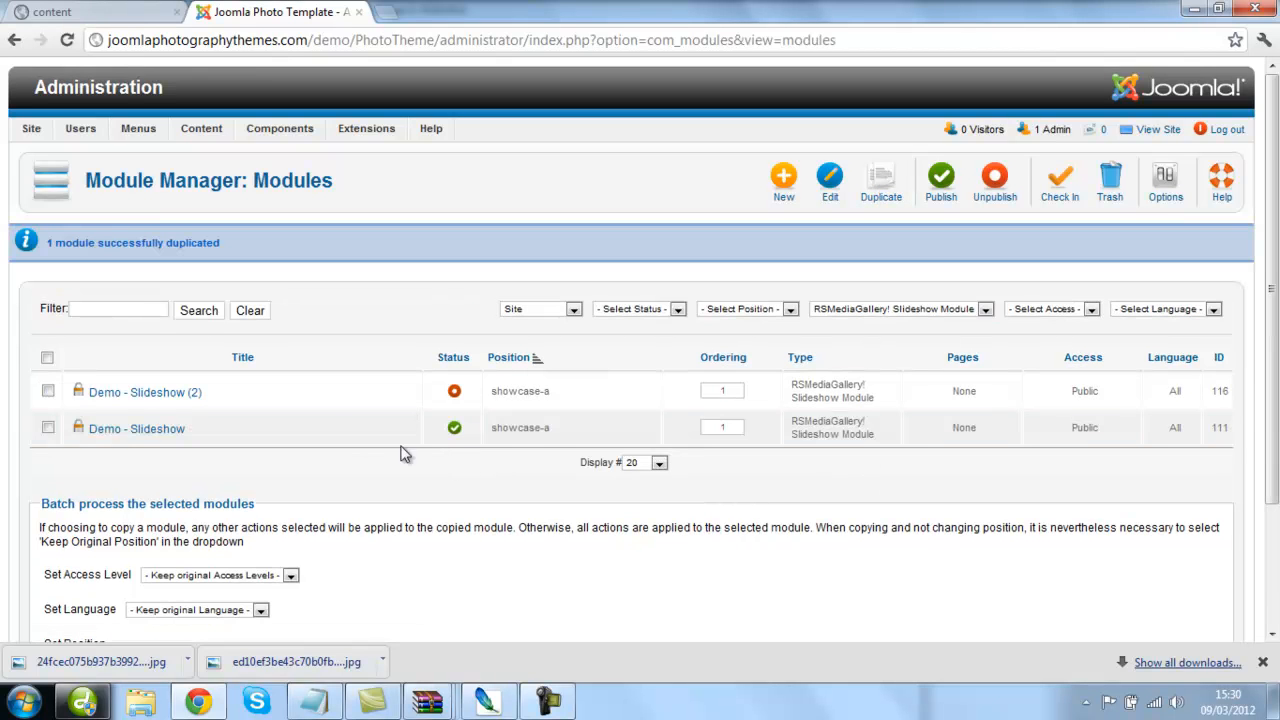
mouse_move(160, 397)
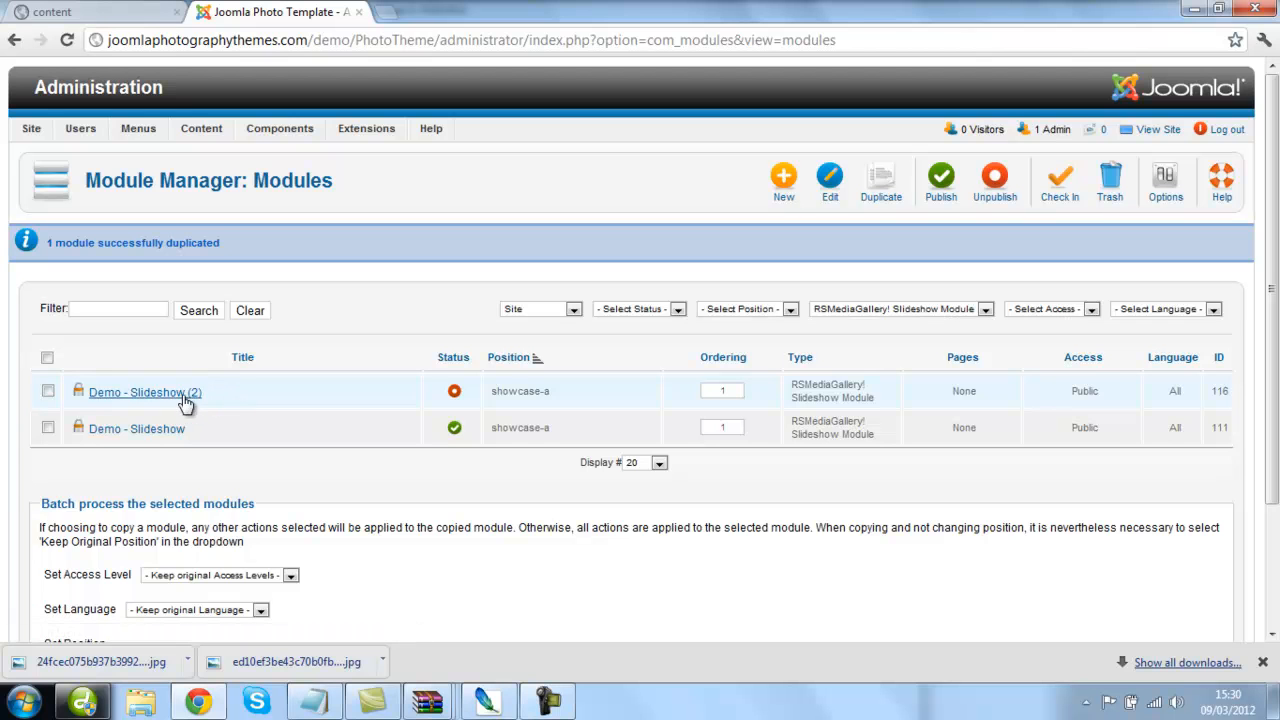
mouse_move(150, 397)
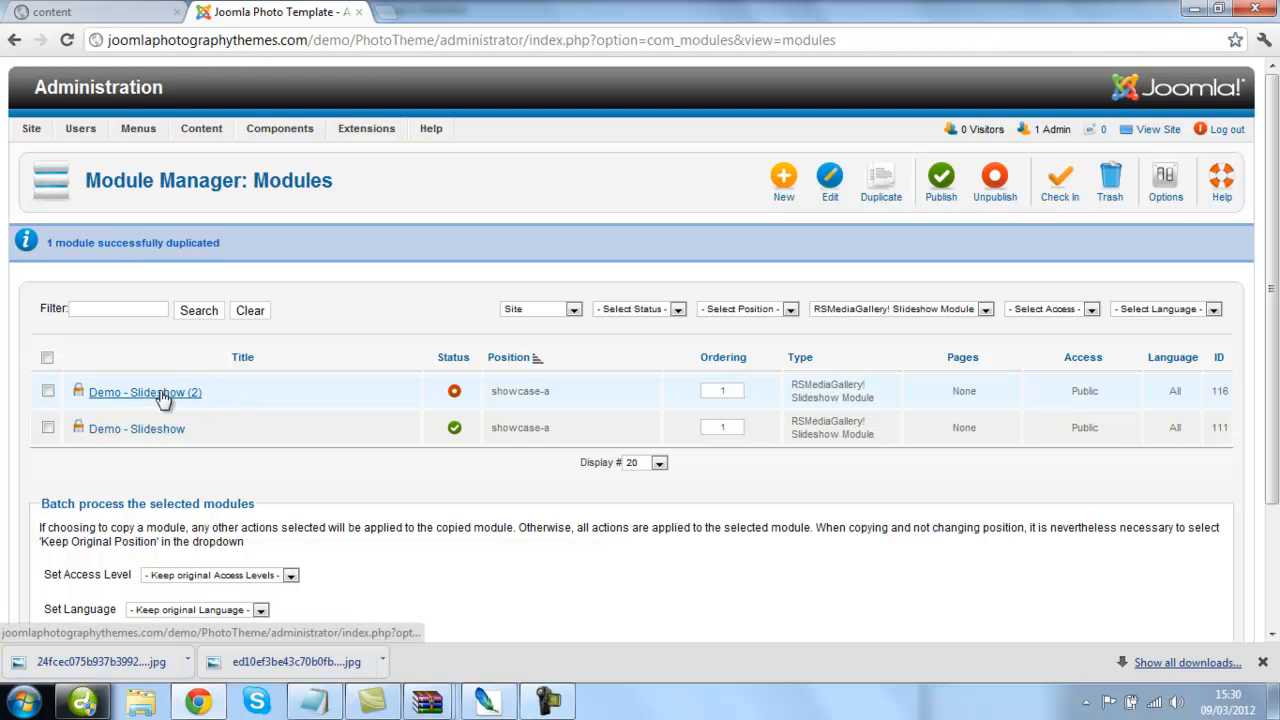
Open Demo - Slideshow (2), set it Published, and replace the photo tag with people
left_click(144, 391)
type("People  - Slideshow")
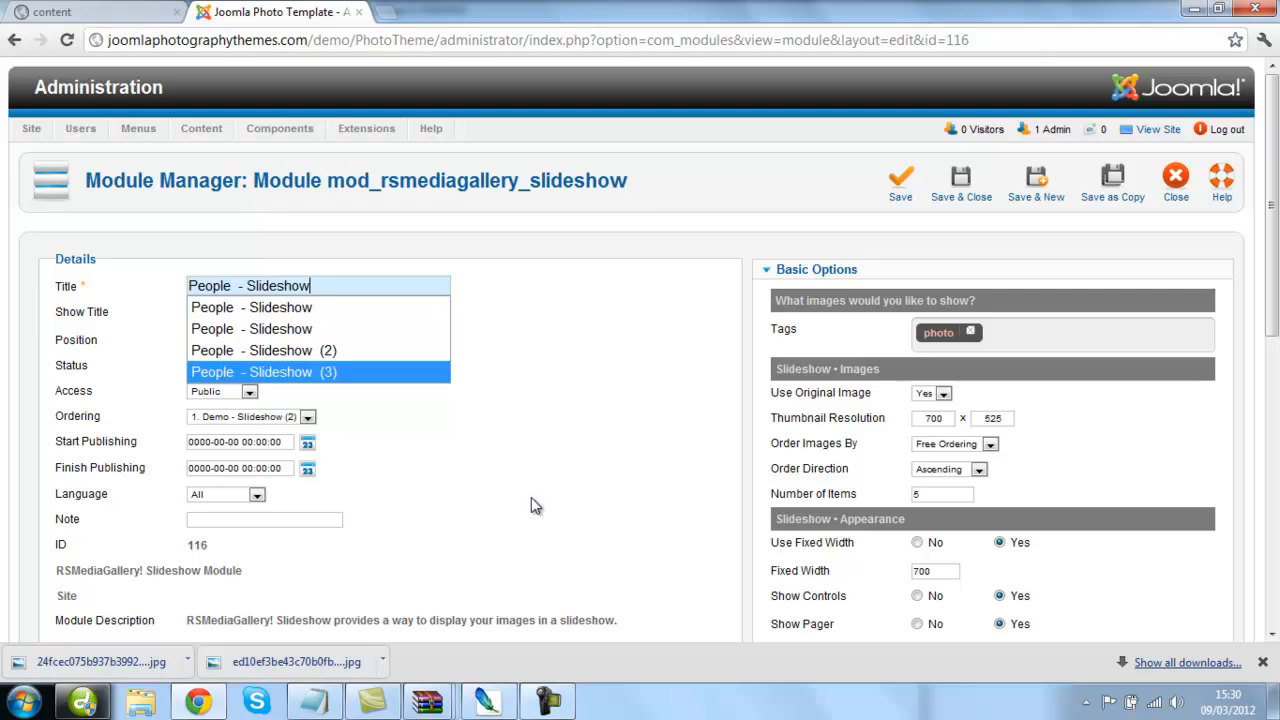
left_click(258, 365)
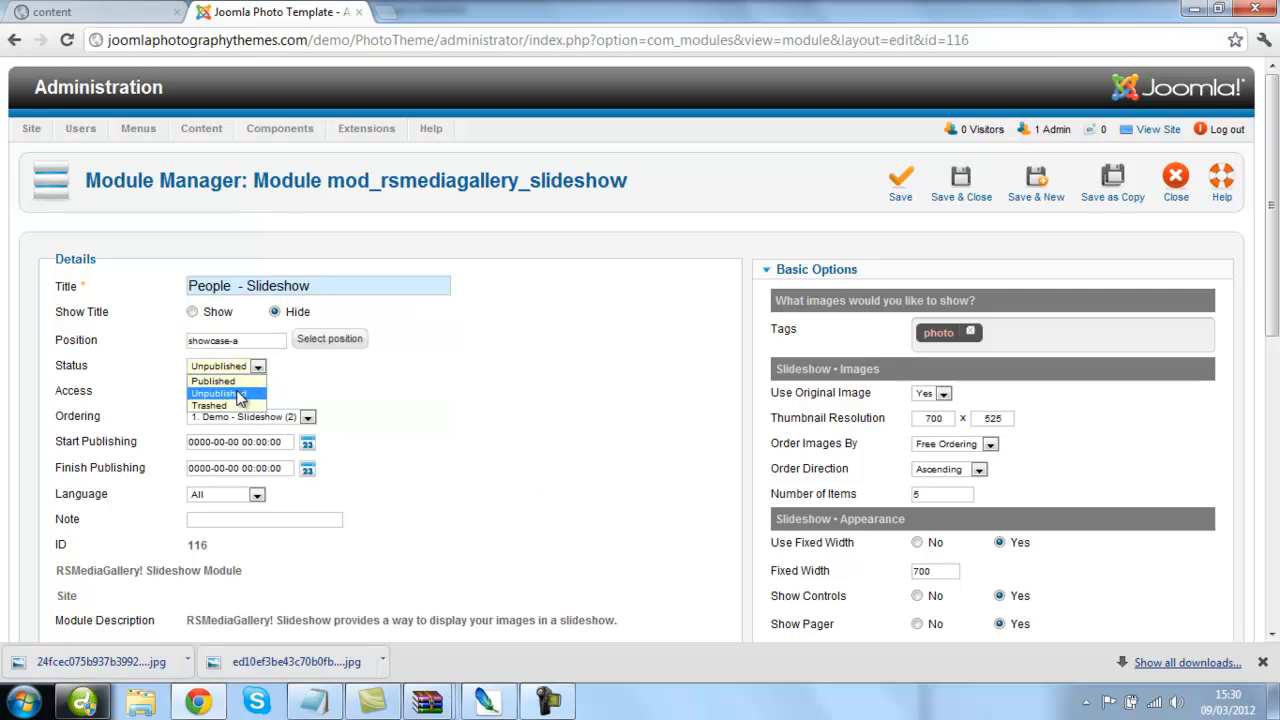
left_click(212, 380)
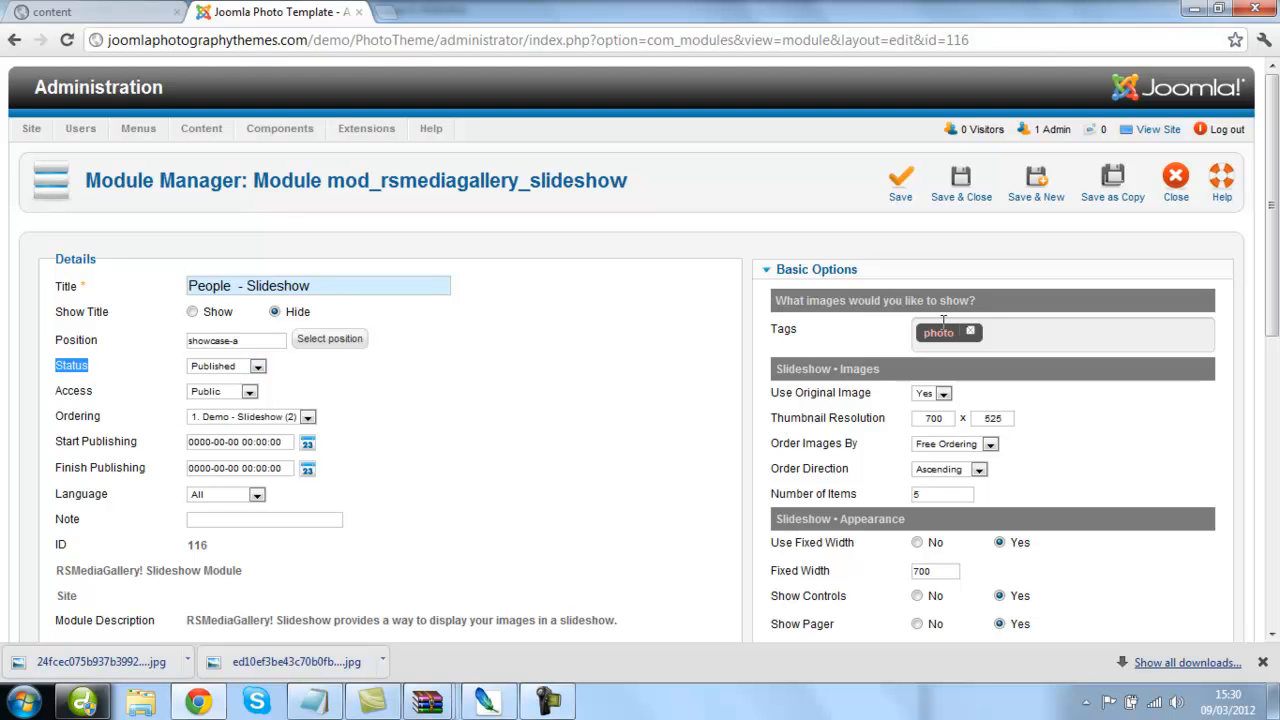
left_click(970, 331)
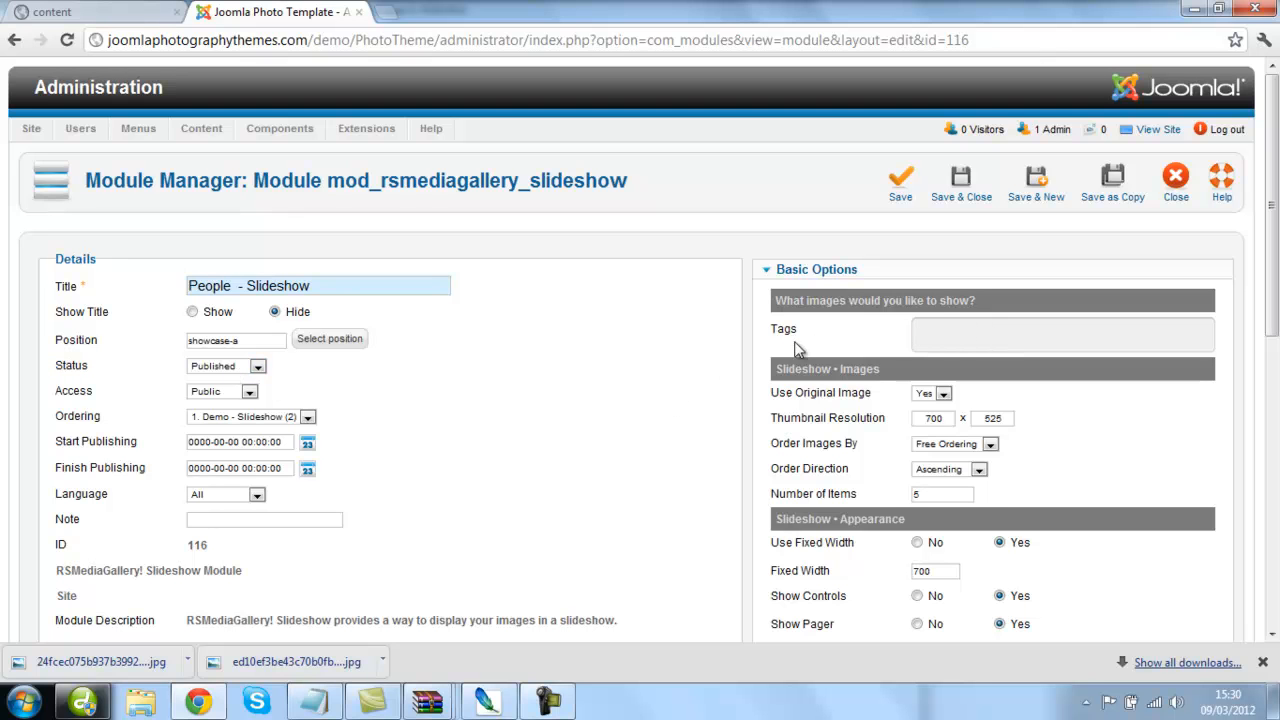
type("p")
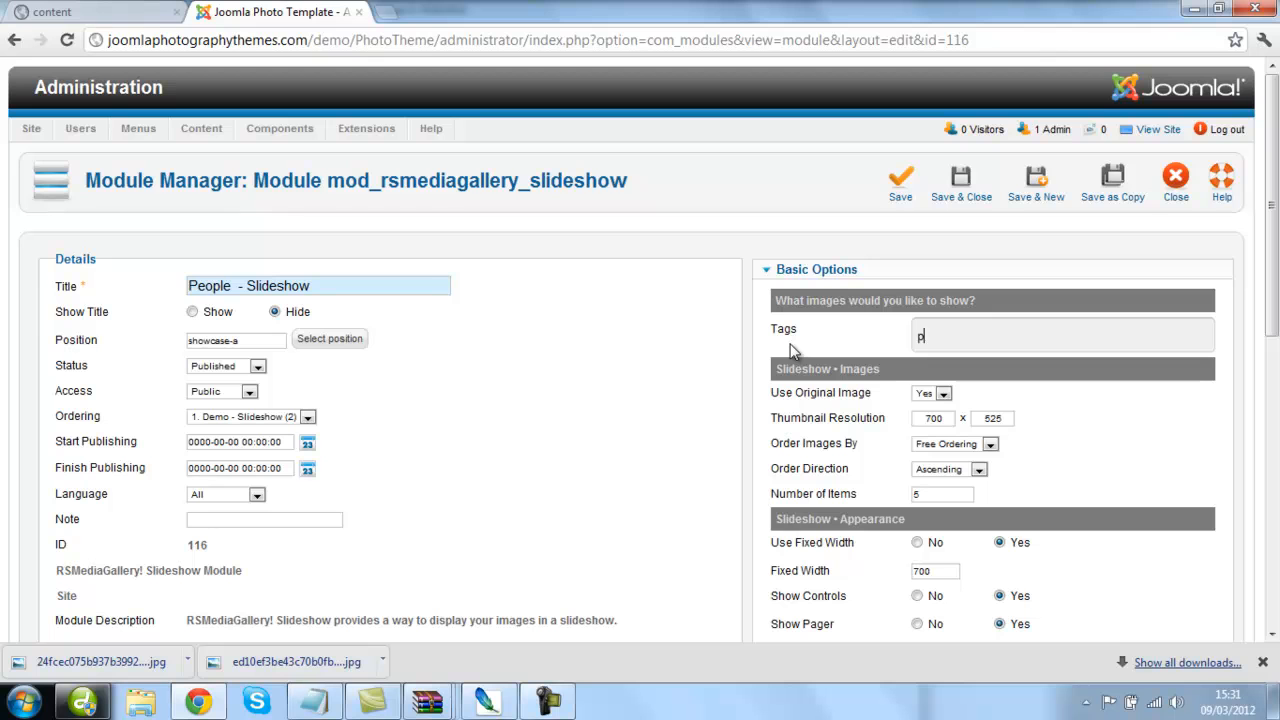
type("eople people")
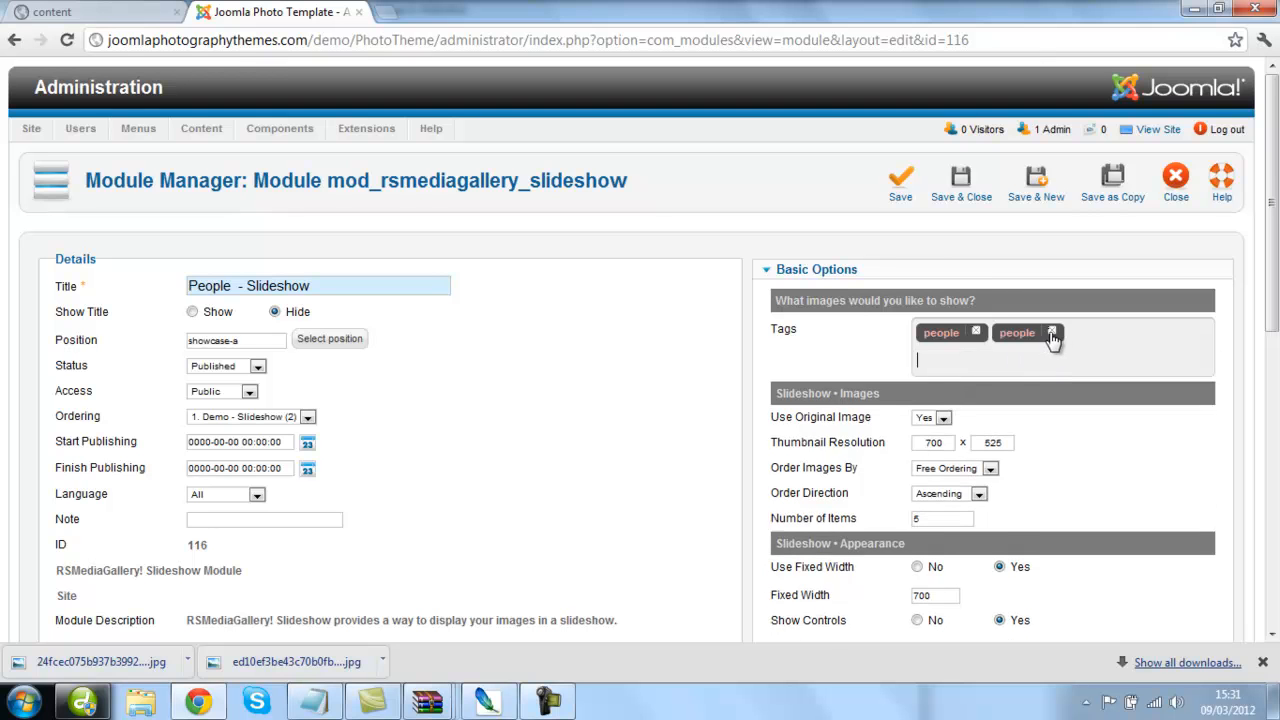
left_click(1052, 333)
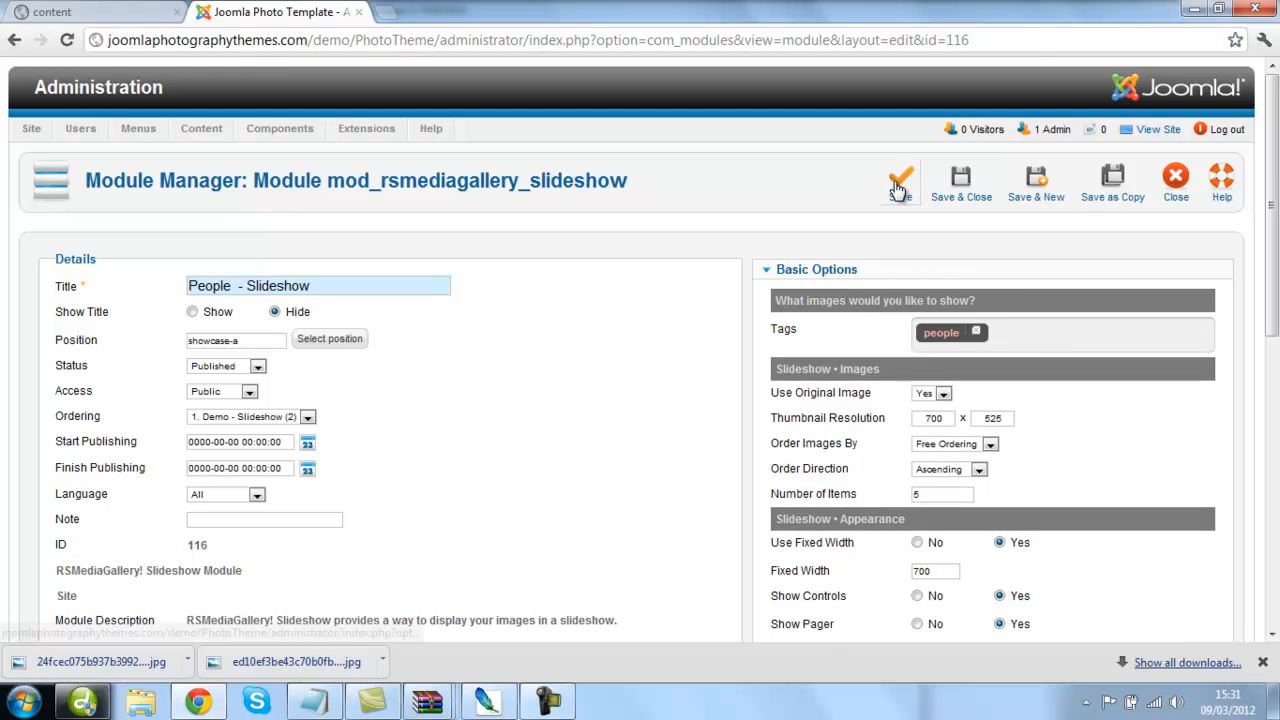
Re-enter the people tag and Save & Close the People - Slideshow module
left_click(897, 175)
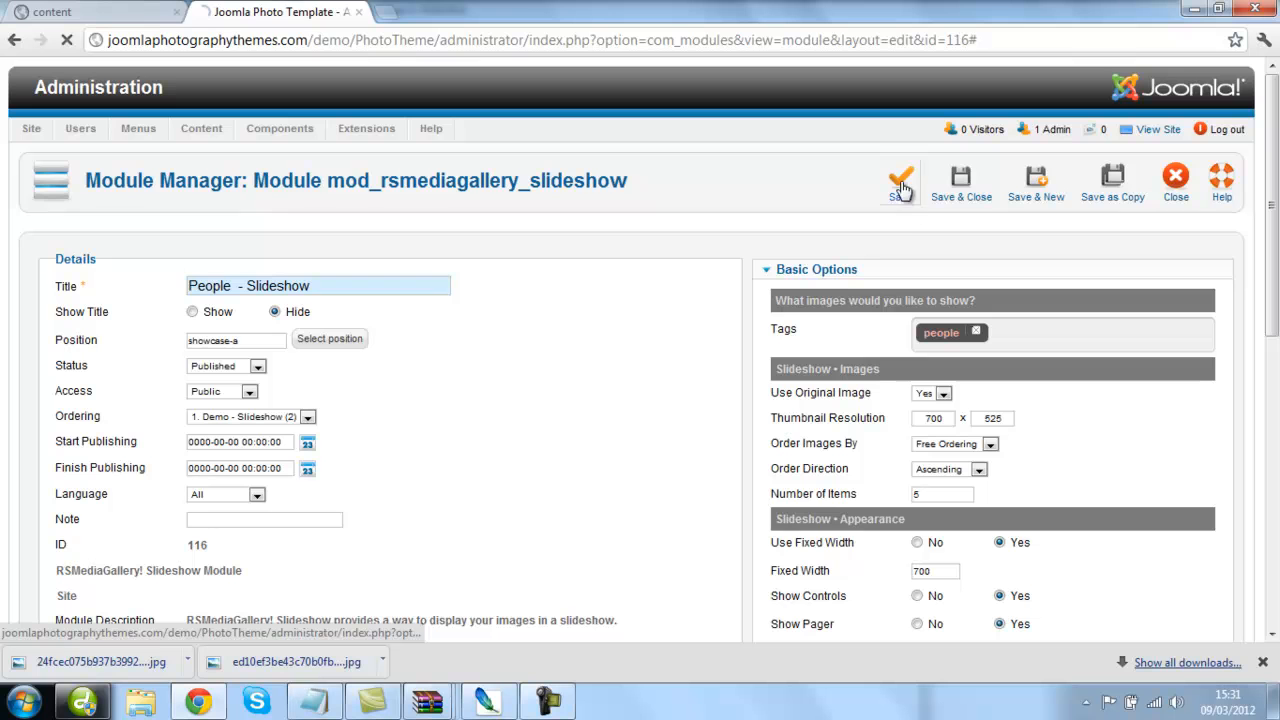
left_click(900, 175)
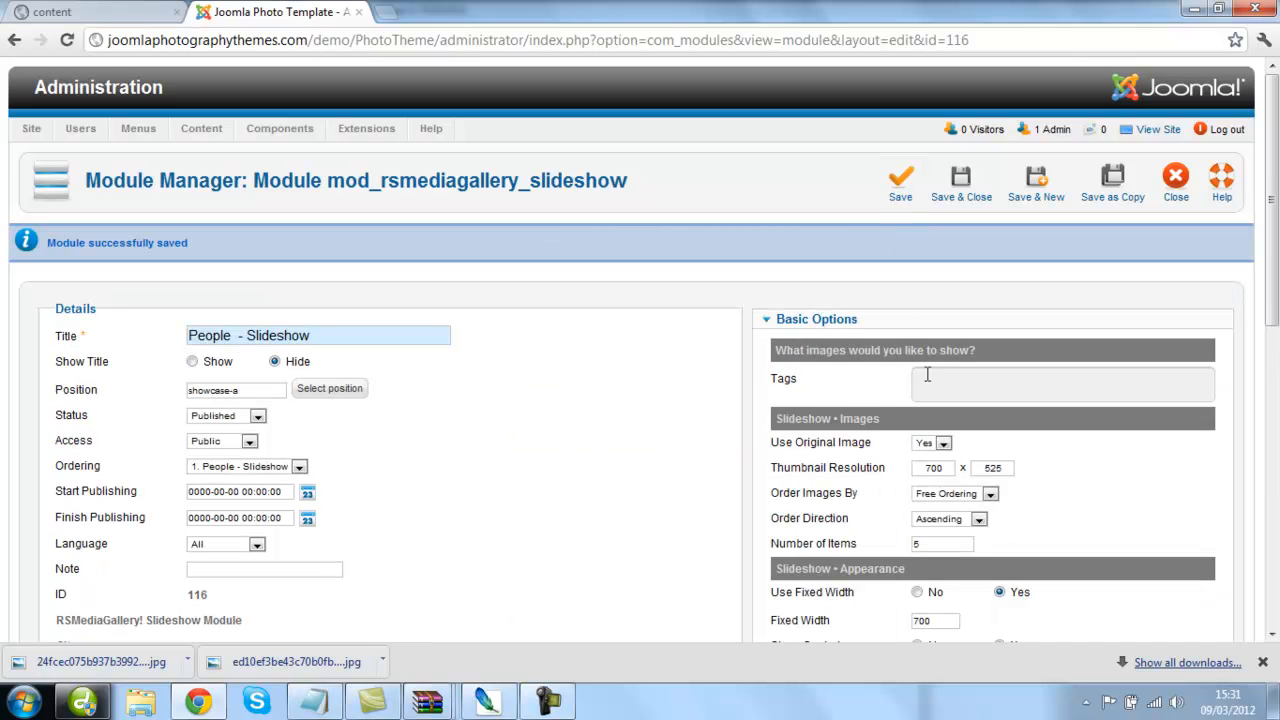
type("peopl")
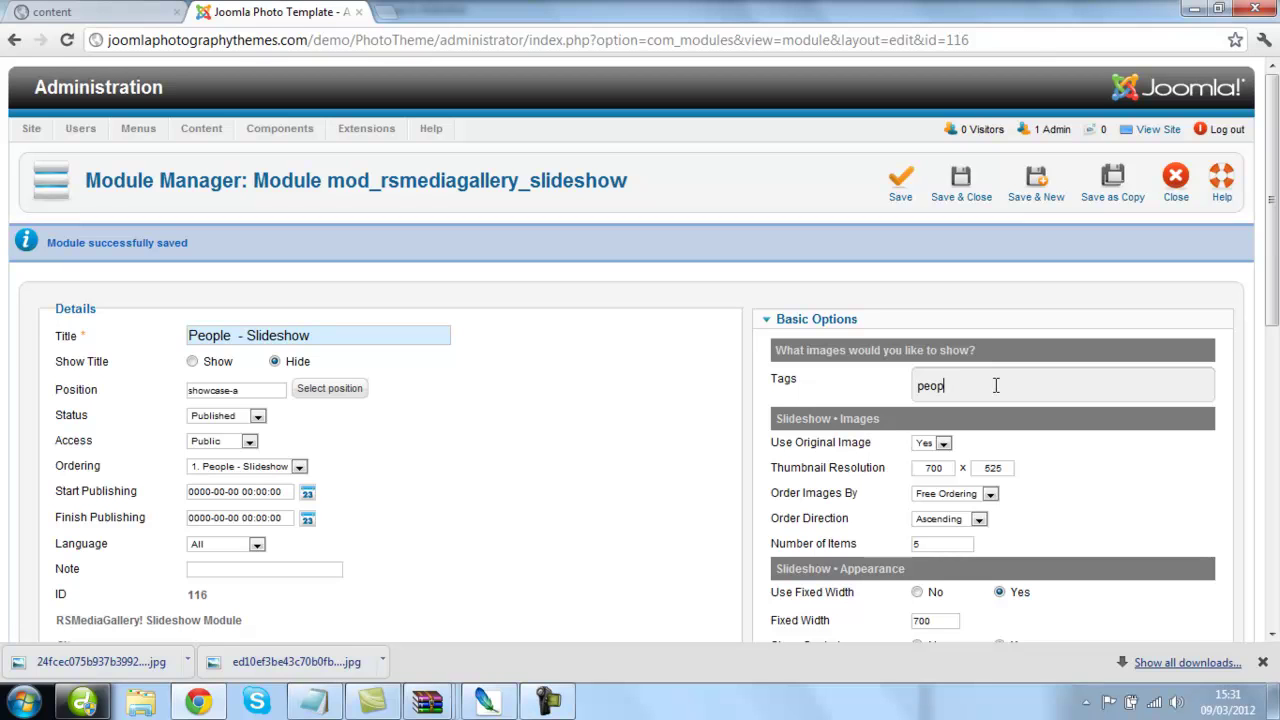
type("people")
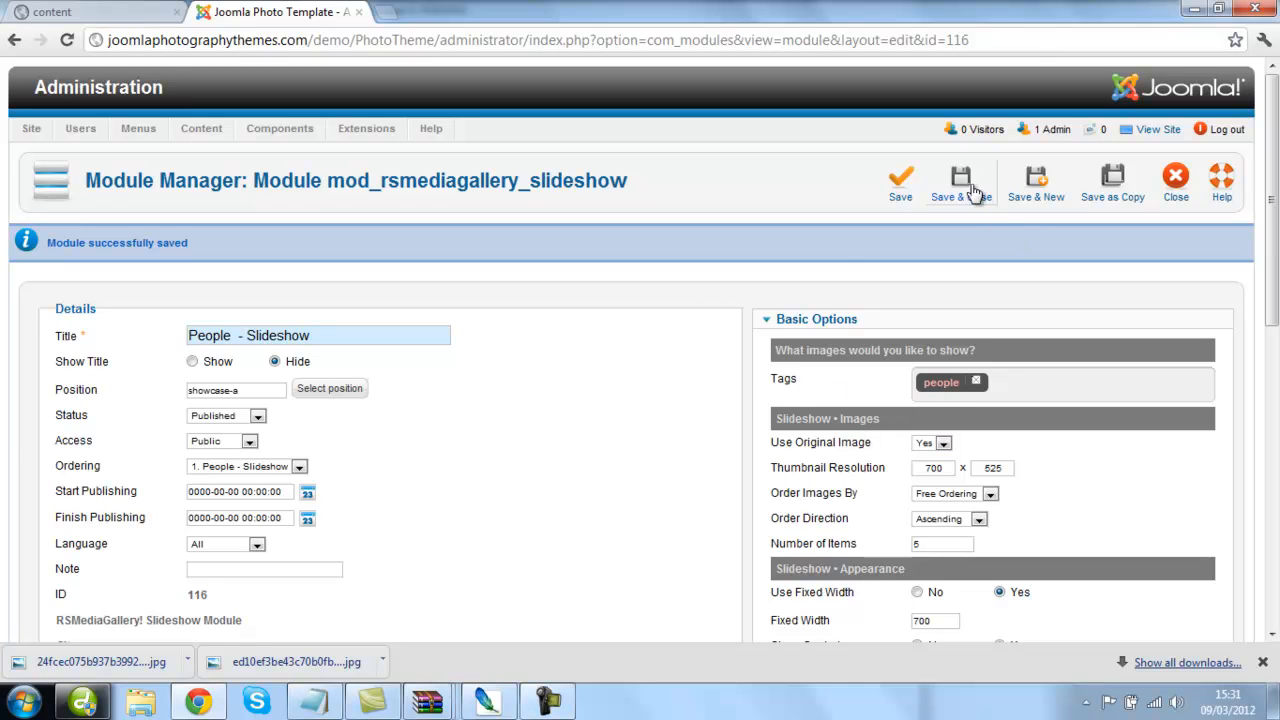
left_click(961, 175)
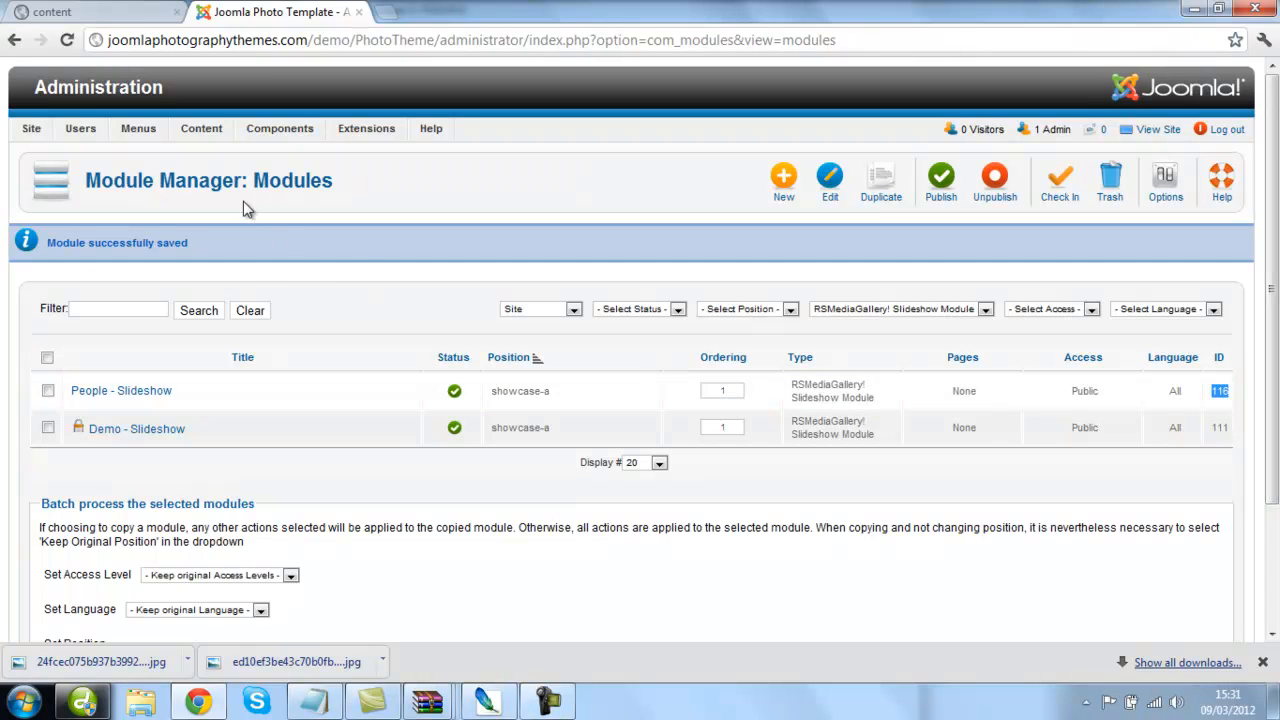
Copy the new module ID 116, then open 'Plugin Code Is Here' from the Article Manager
right_click(1219, 391)
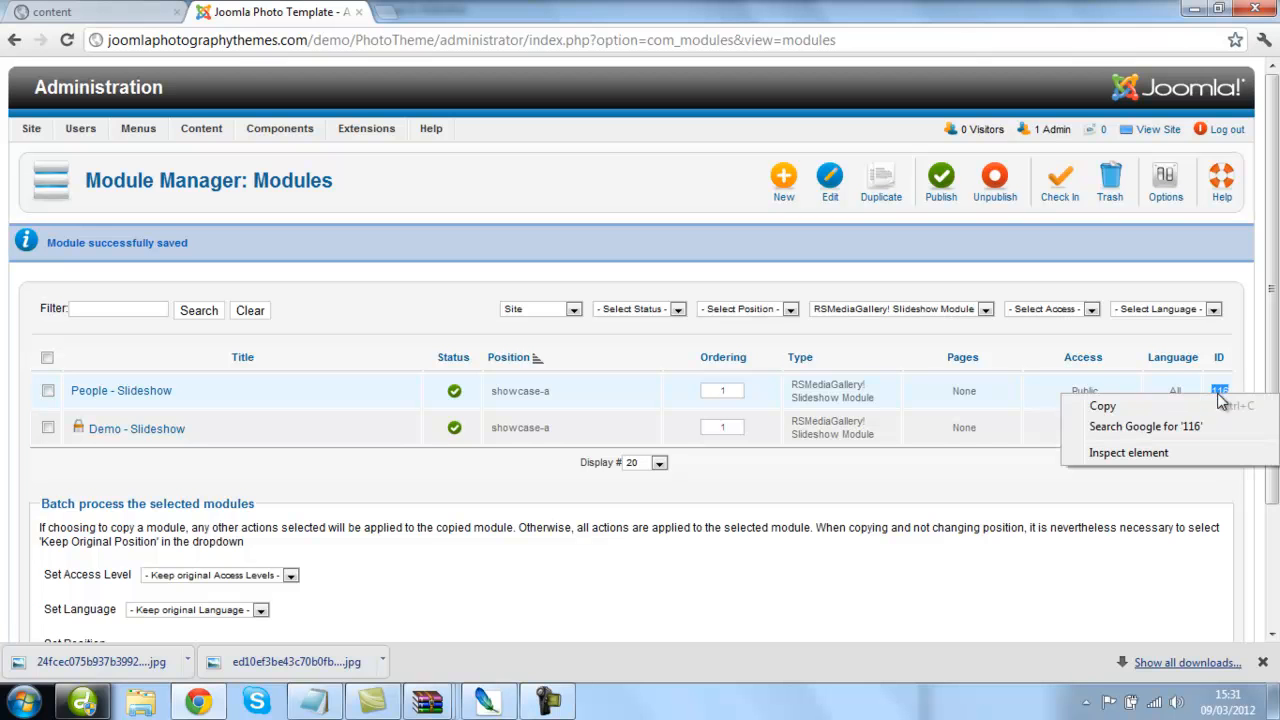
left_click(280, 128)
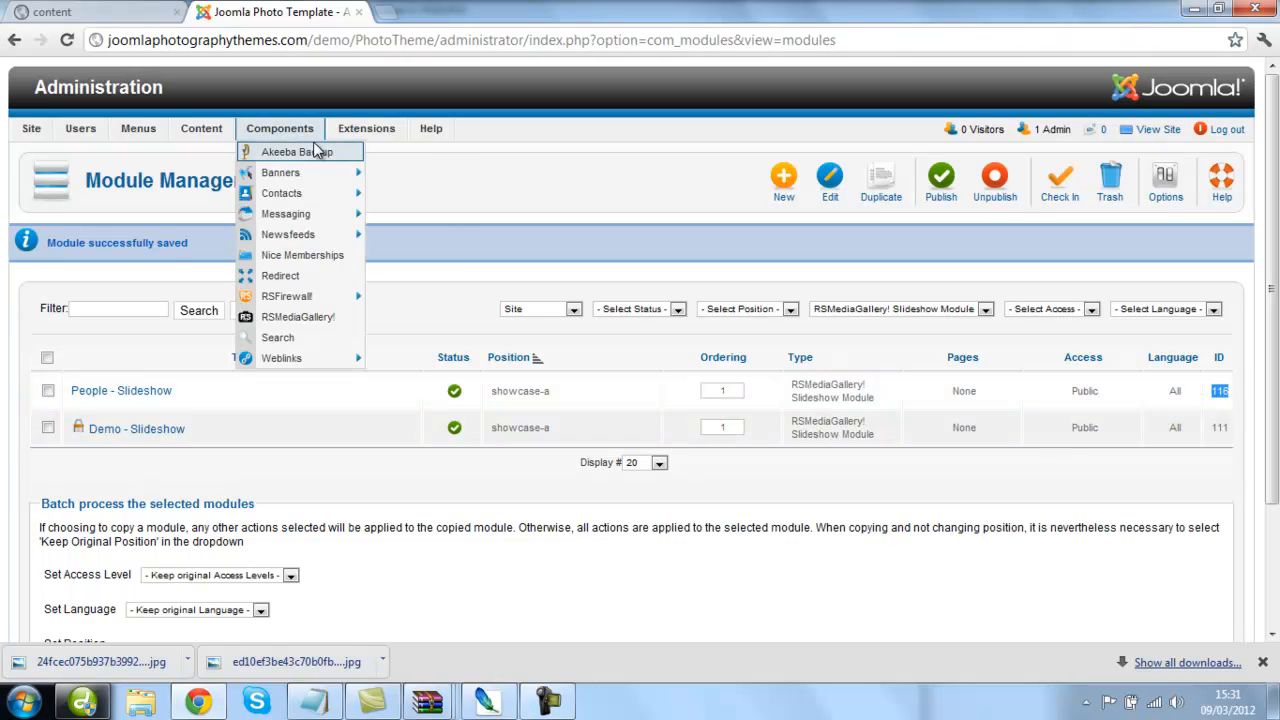
left_click(201, 128)
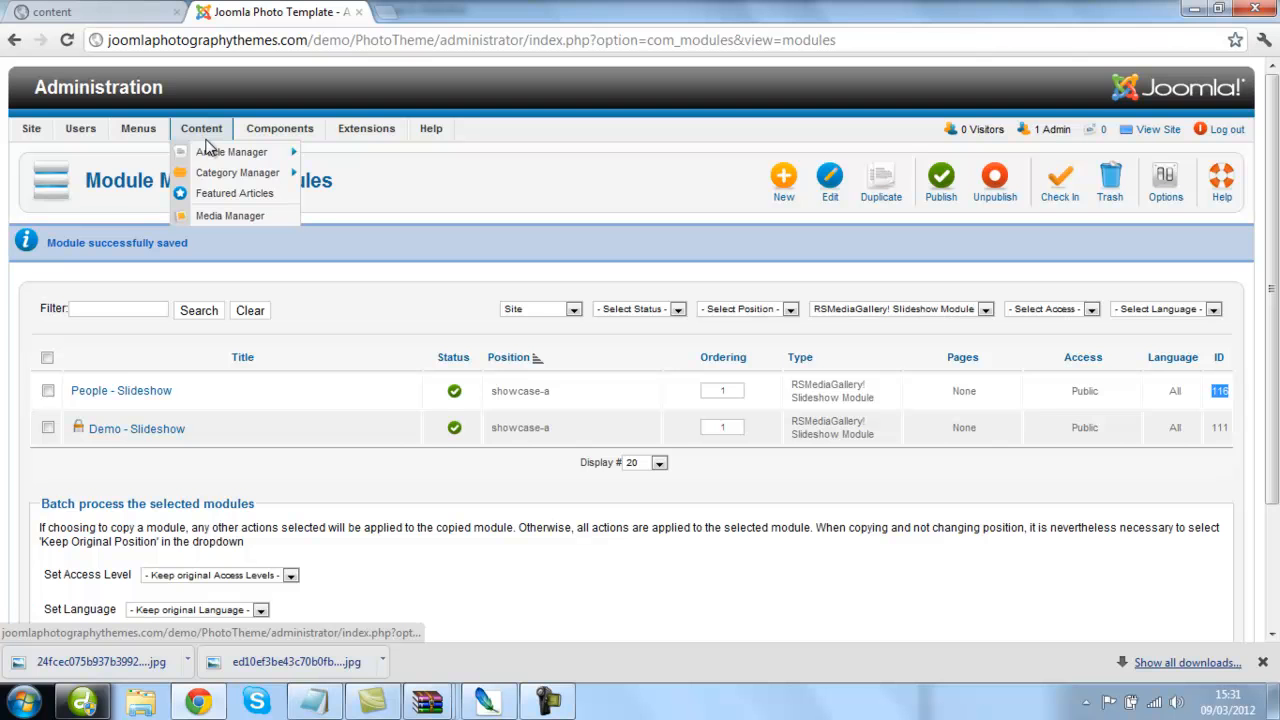
mouse_move(229, 157)
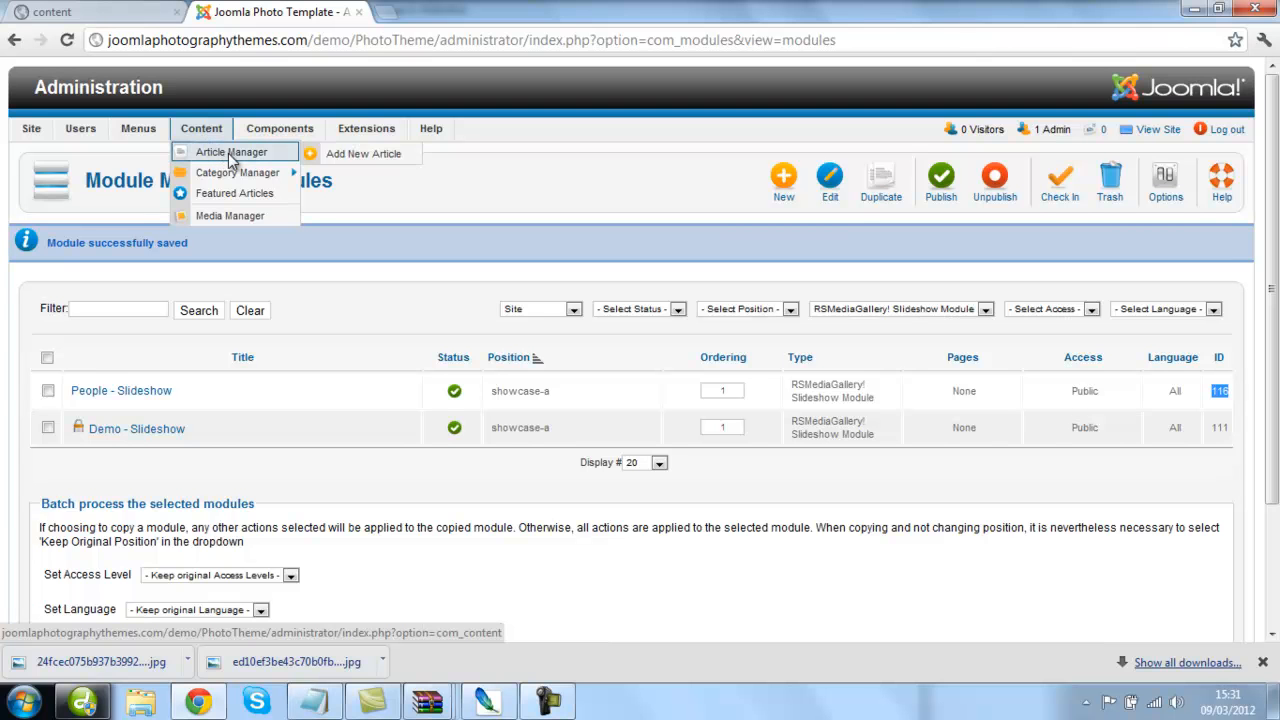
left_click(231, 152)
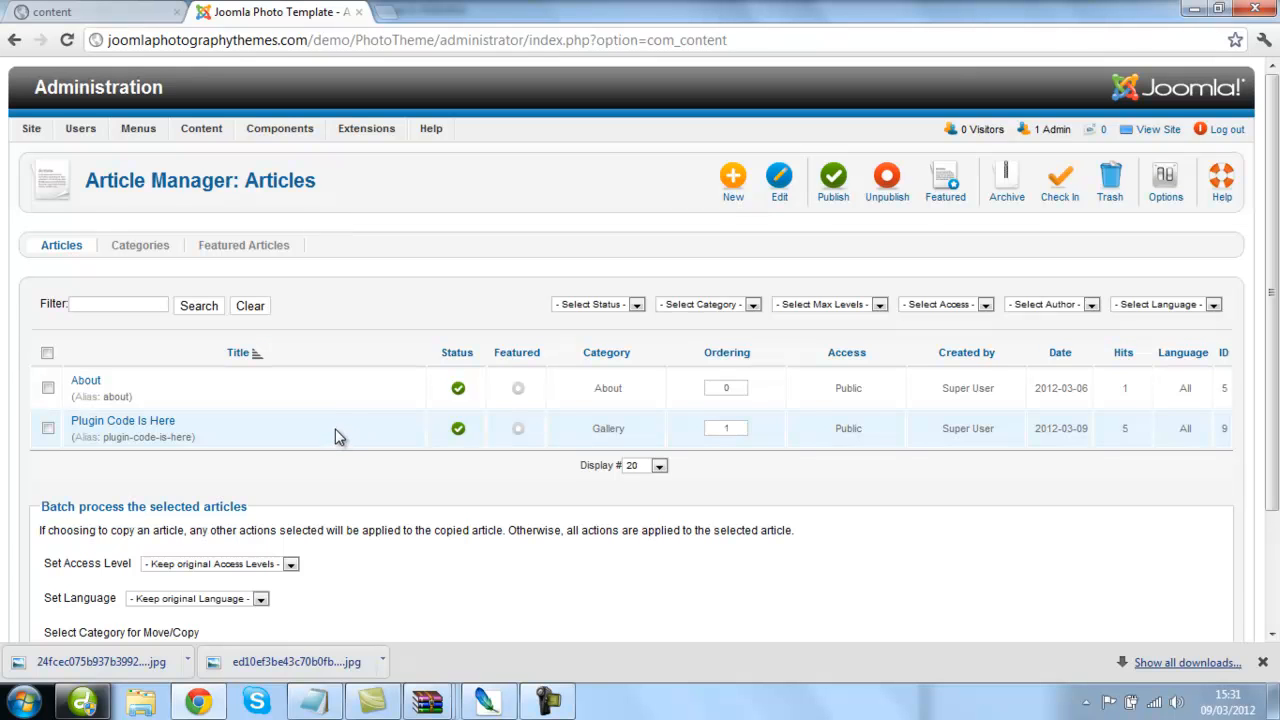
mouse_move(213, 466)
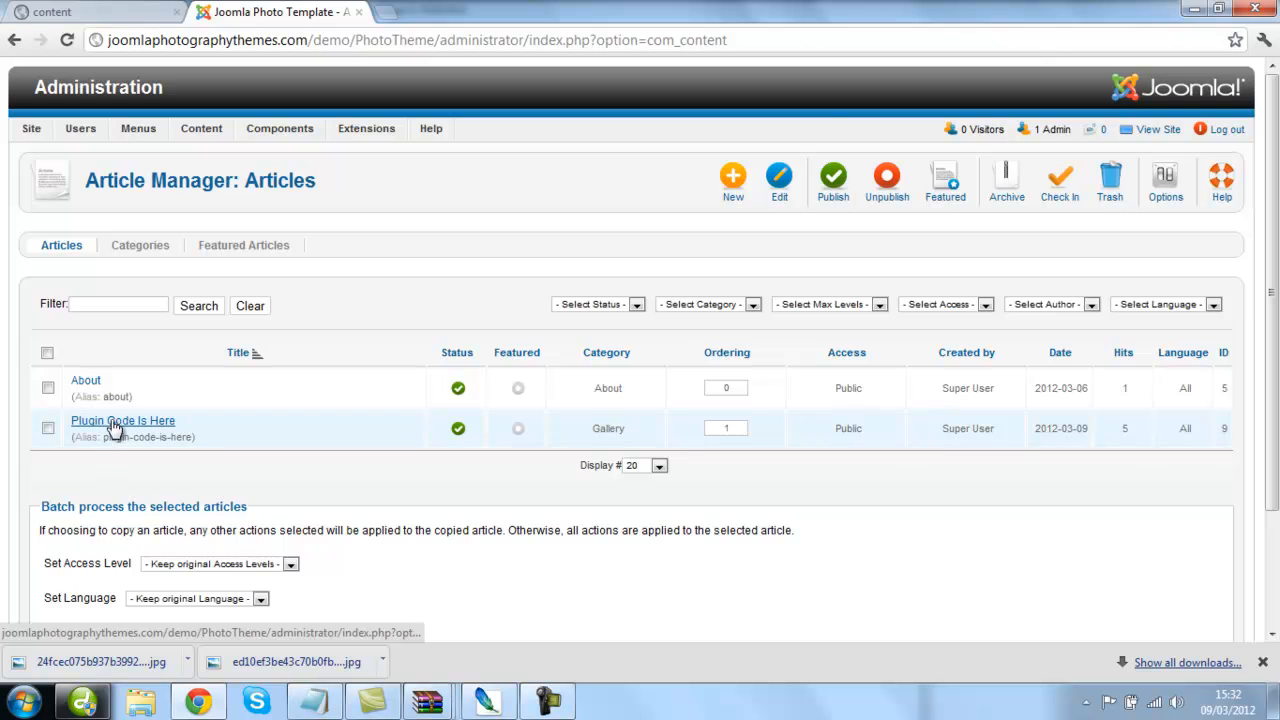
left_click(123, 420)
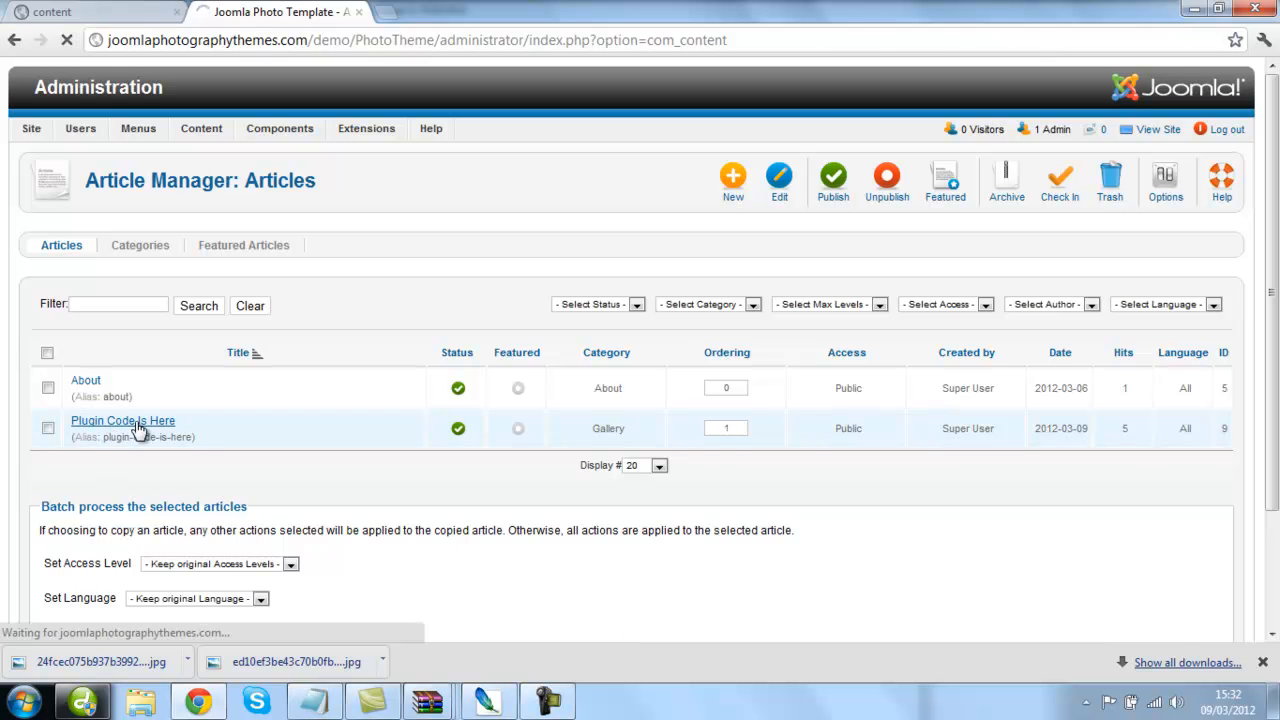
left_click(124, 420)
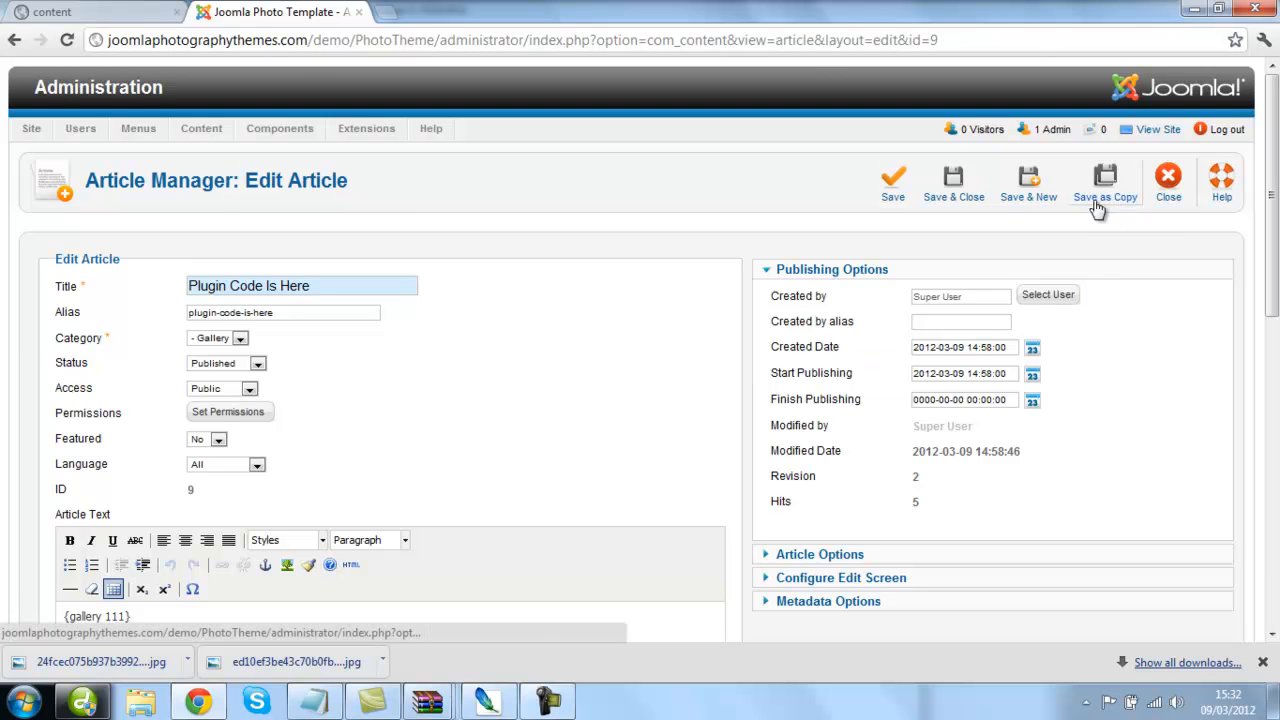
mouse_move(1121, 190)
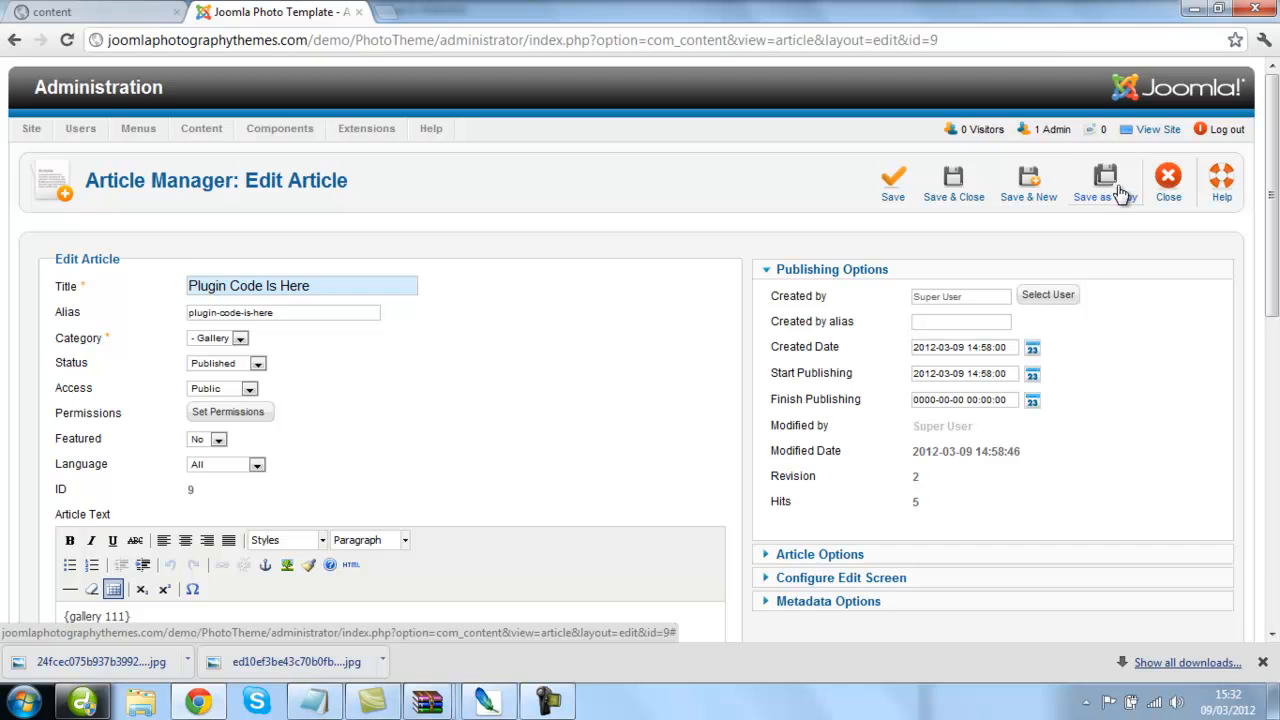
mouse_move(1117, 188)
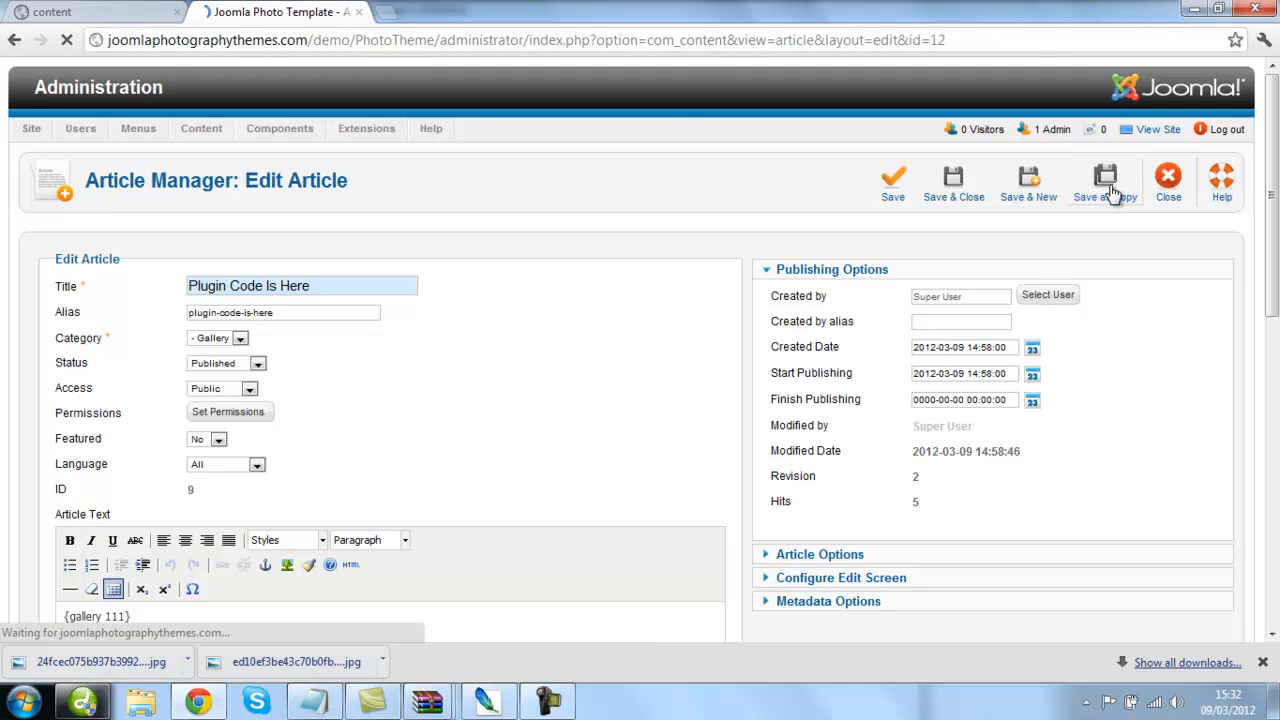
Save the article as a copy titled 'People - Slideshow' and select its gallery number
left_click(1104, 178)
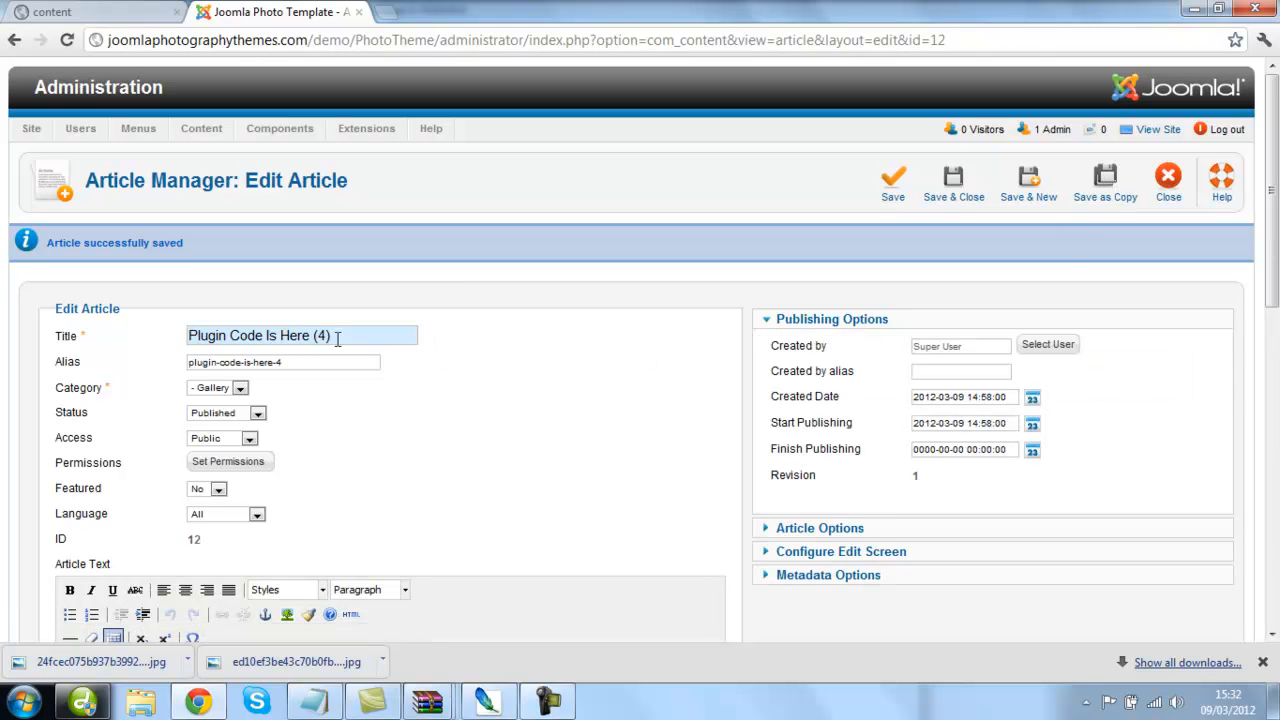
key("Backspace")
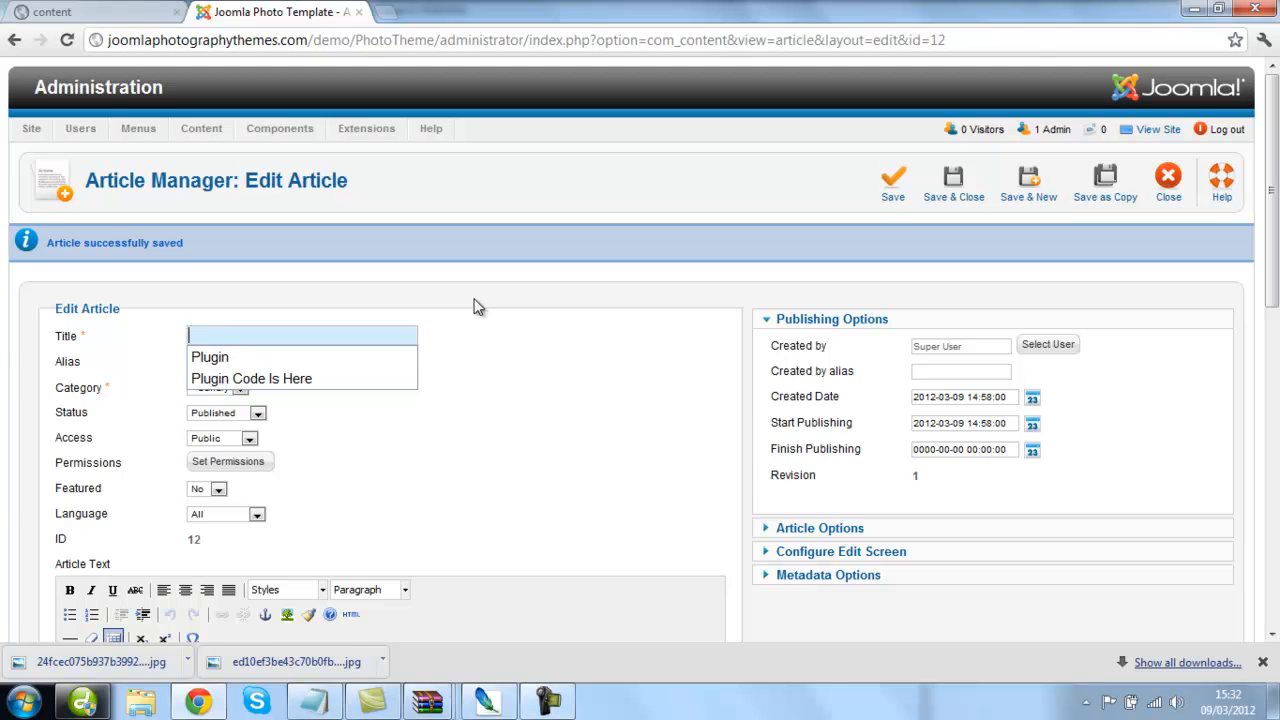
type("p")
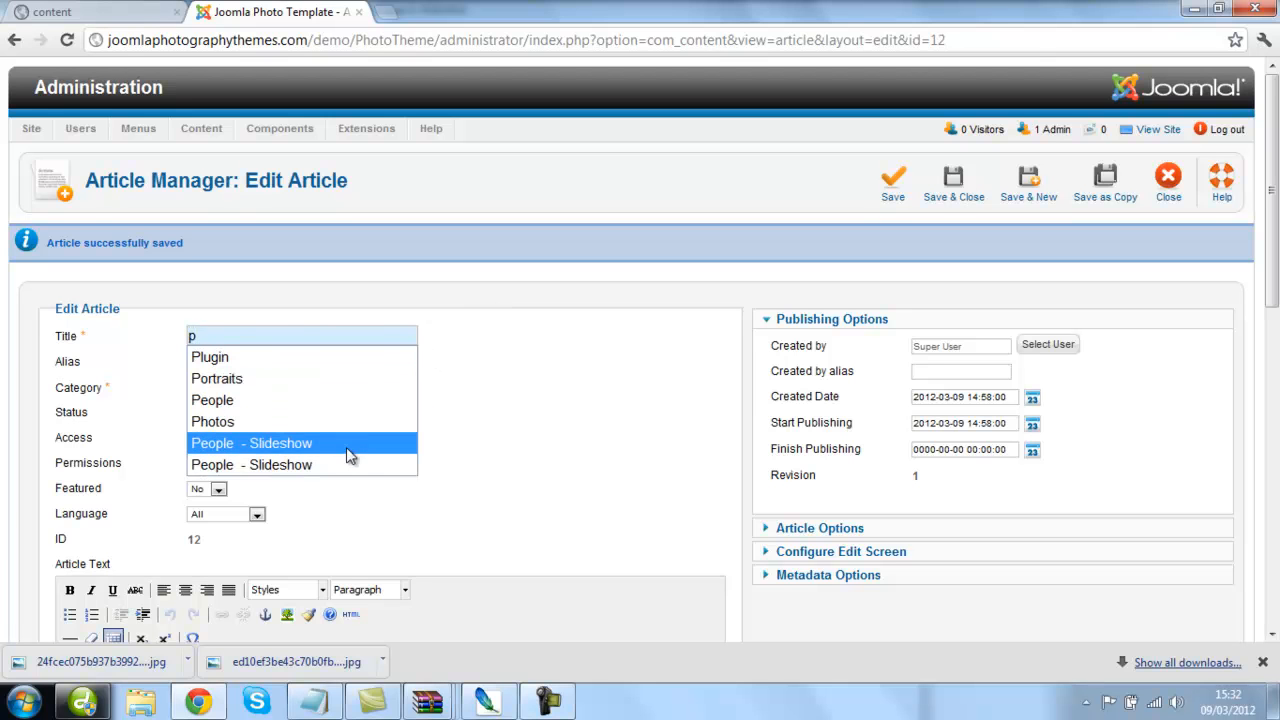
left_click(251, 443)
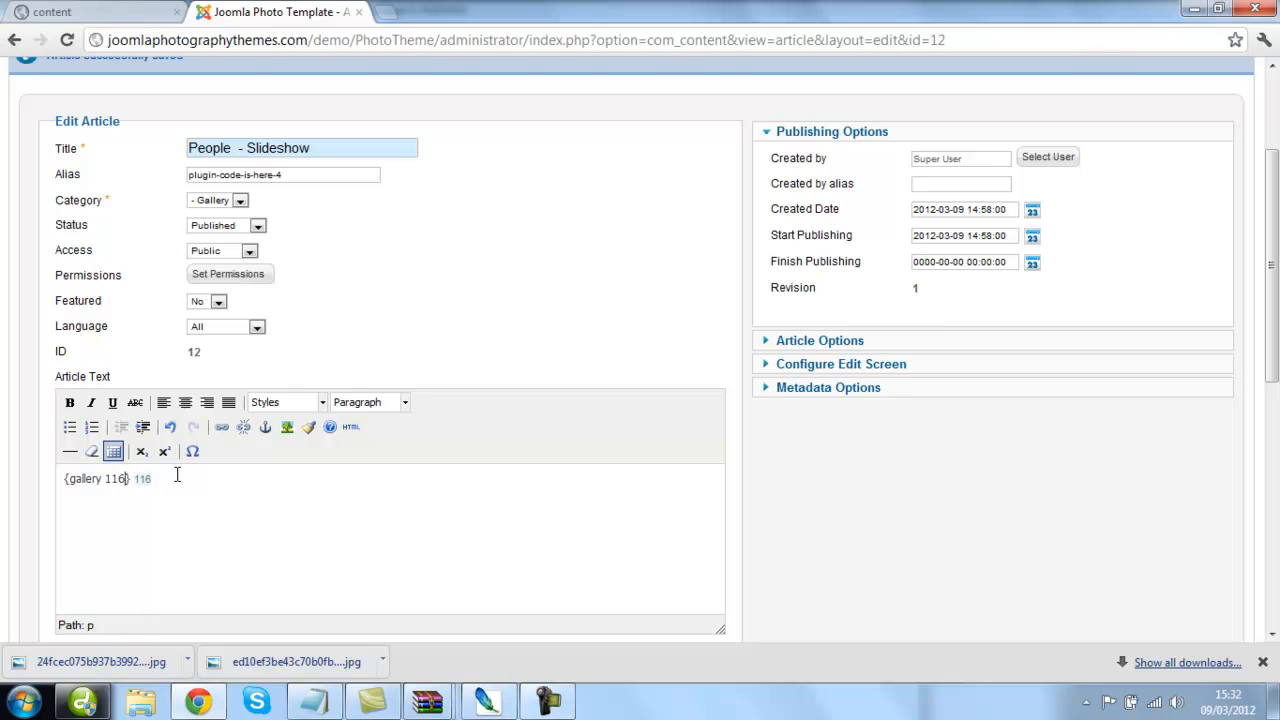
double_click(142, 480)
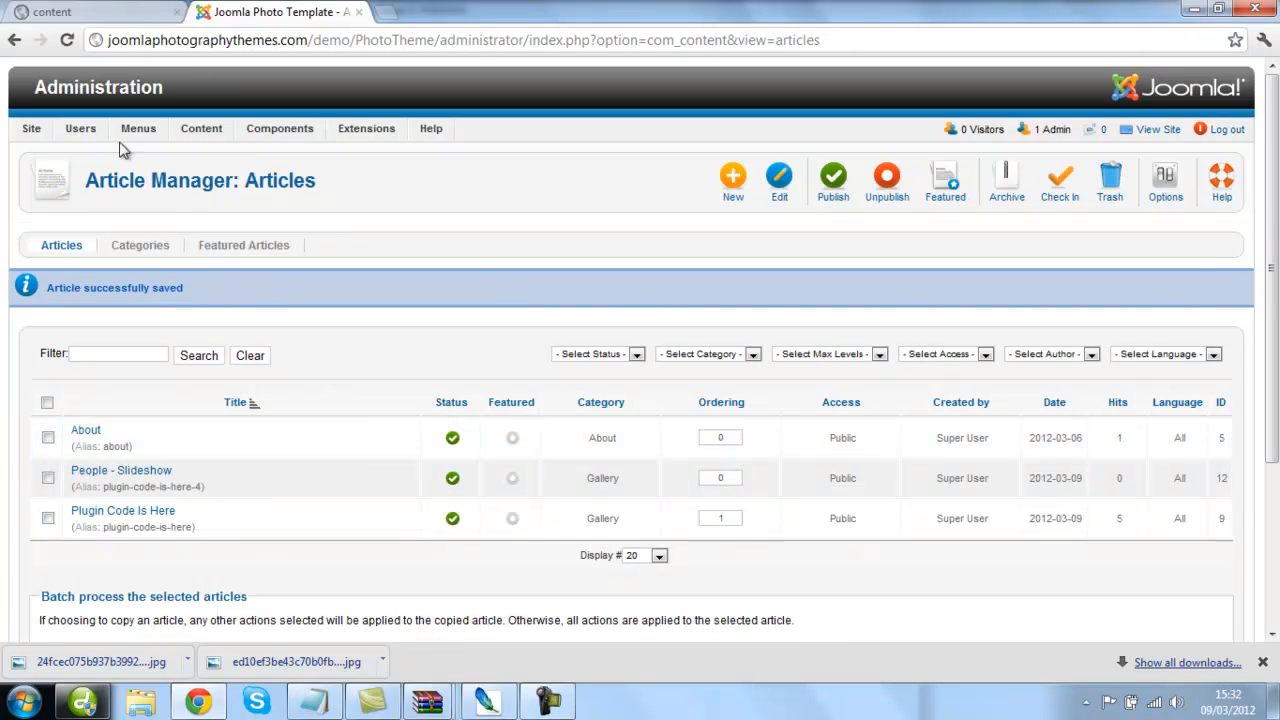
List the Main Menu items and save the Gallery menu item as a copy
left_click(138, 128)
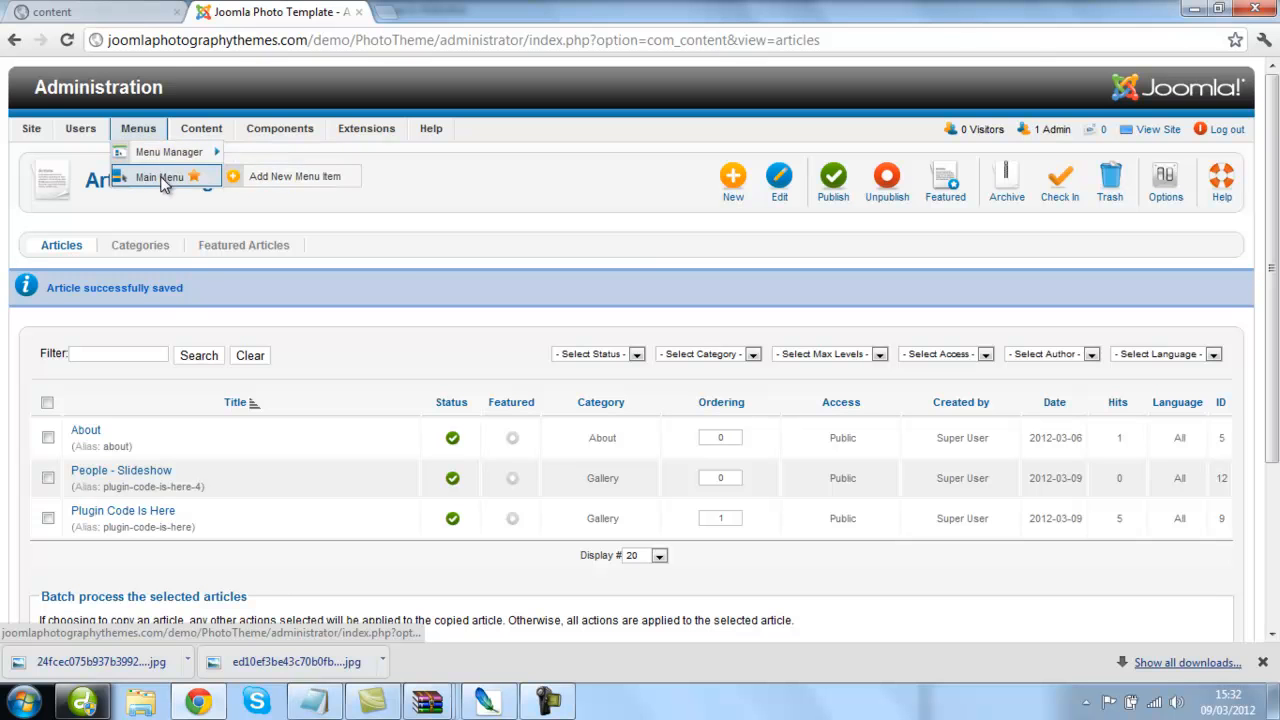
left_click(157, 176)
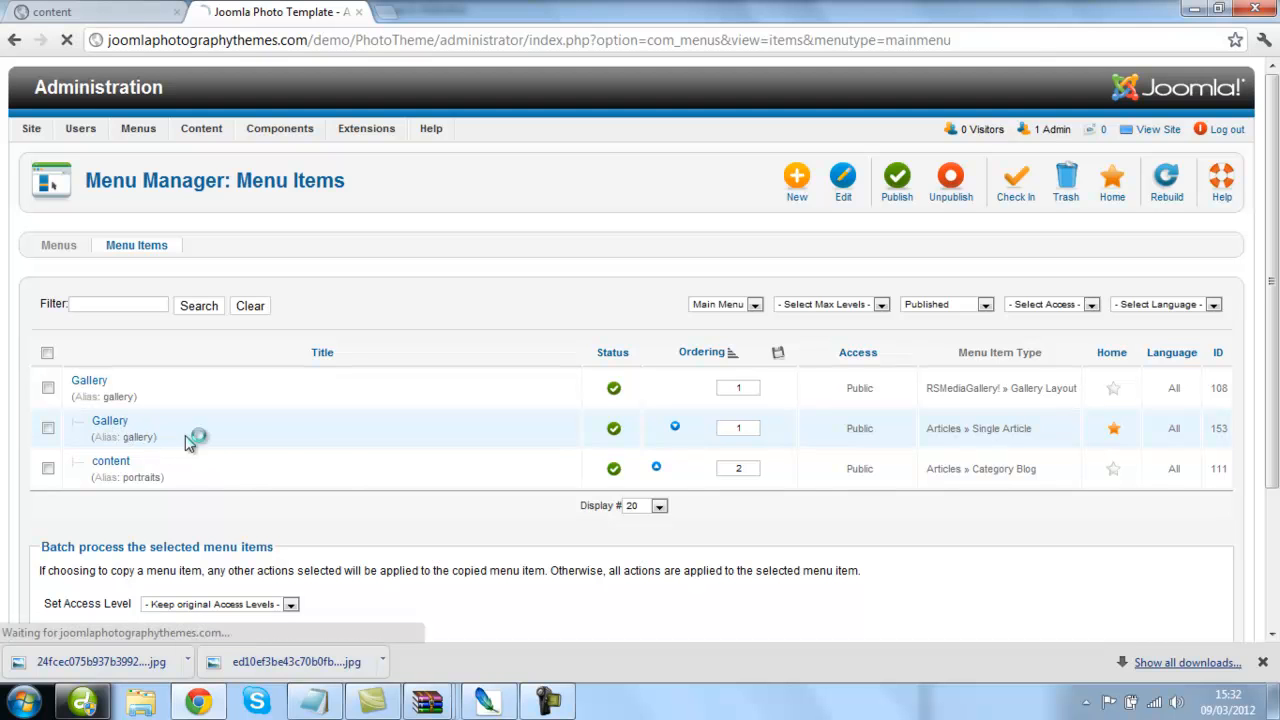
mouse_move(285, 445)
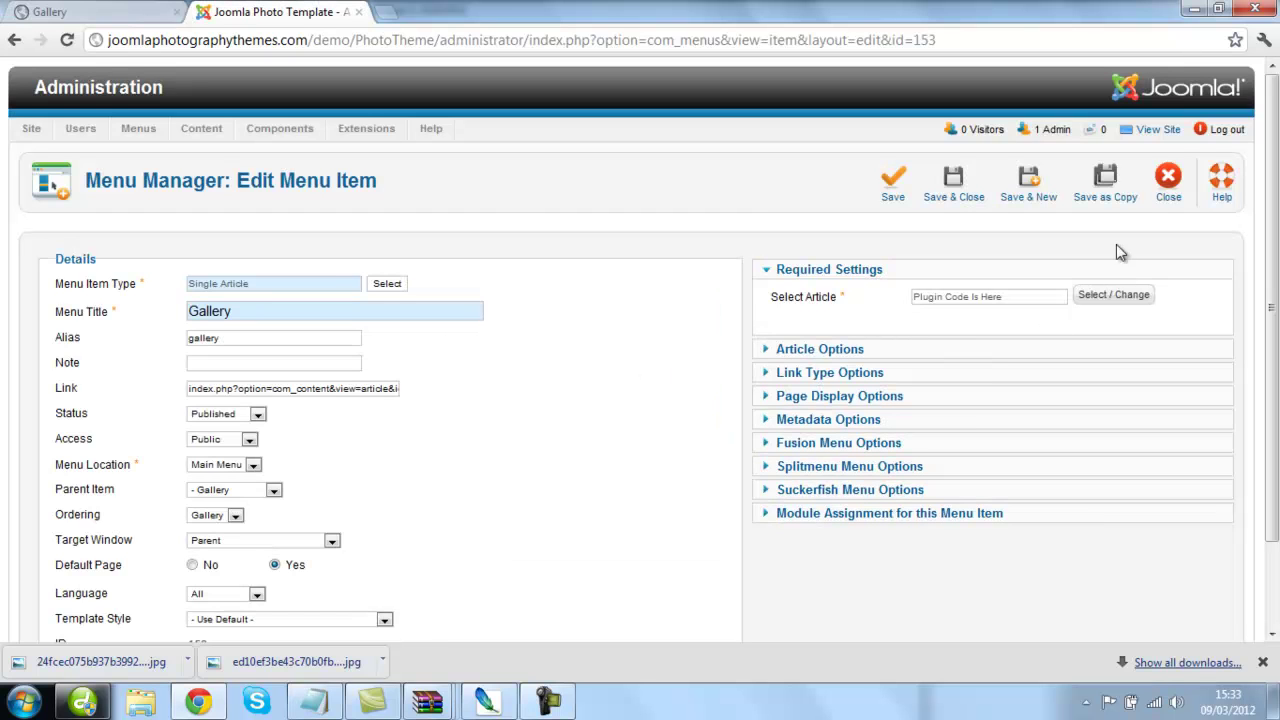
mouse_move(1160, 220)
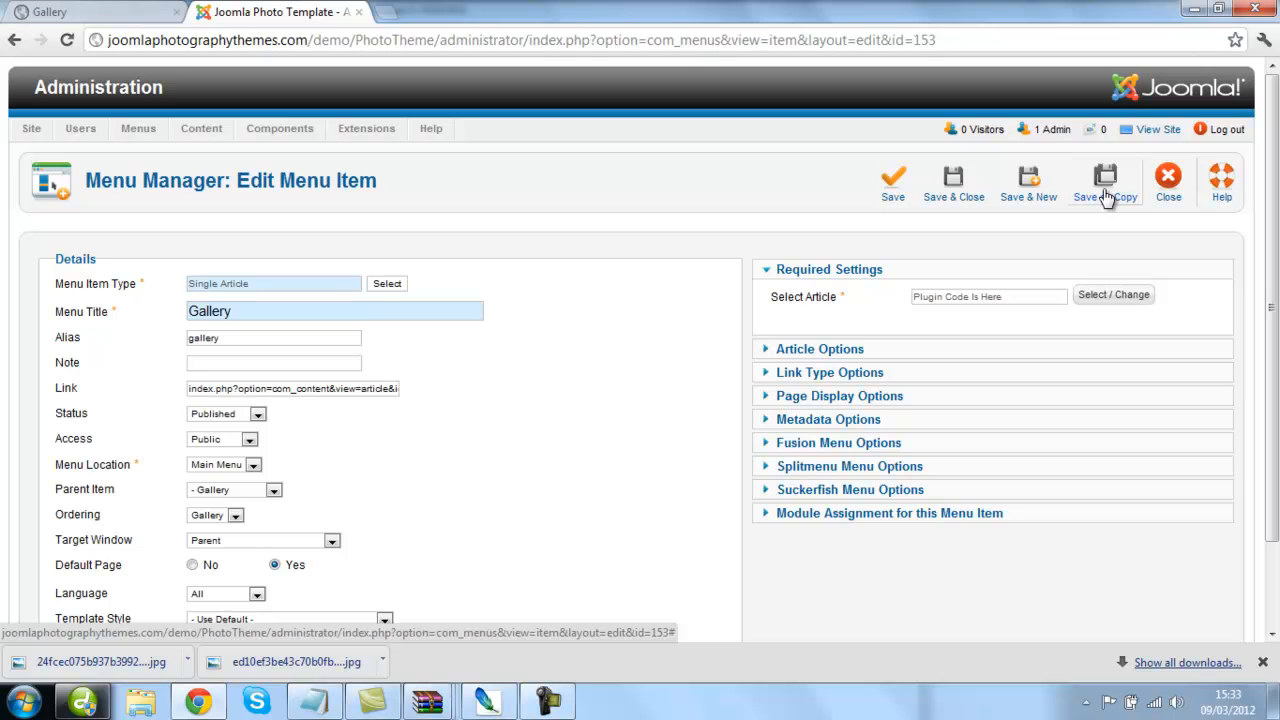
left_click(1101, 177)
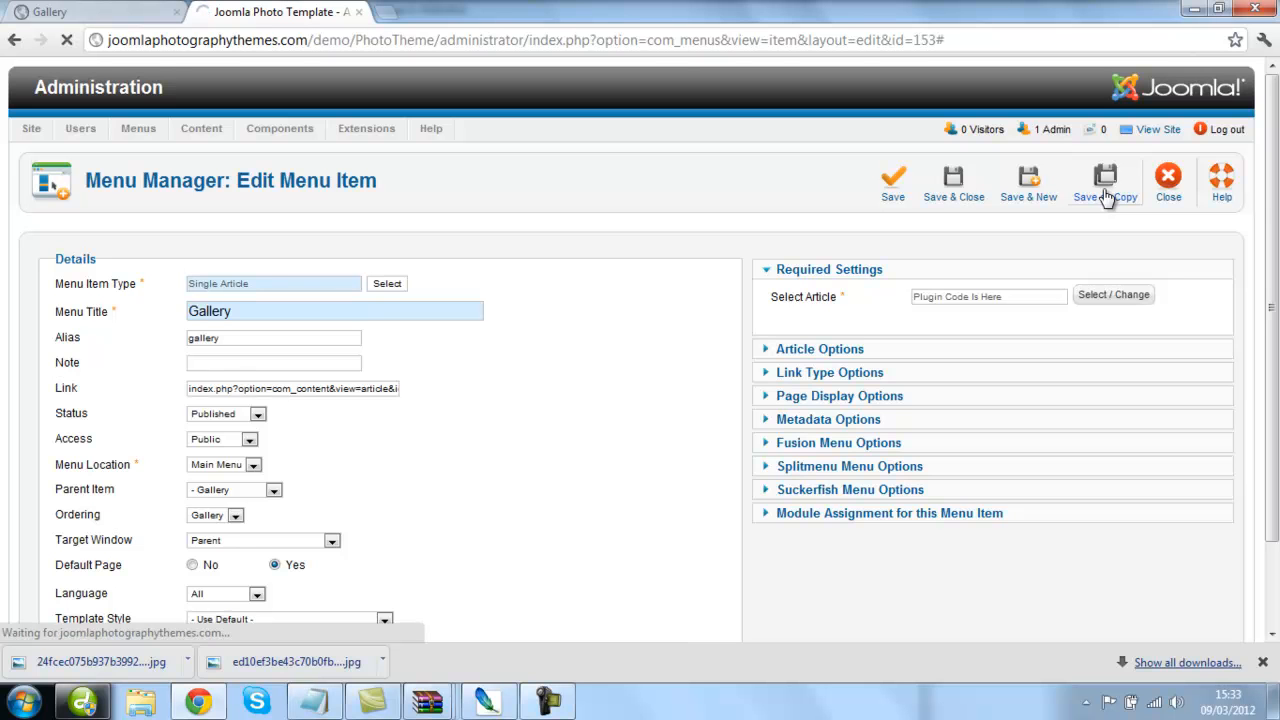
Copy the Gallery menu item, retitle it 'People Gallery', link it to 'People - Slideshow', and save
left_click(1104, 175)
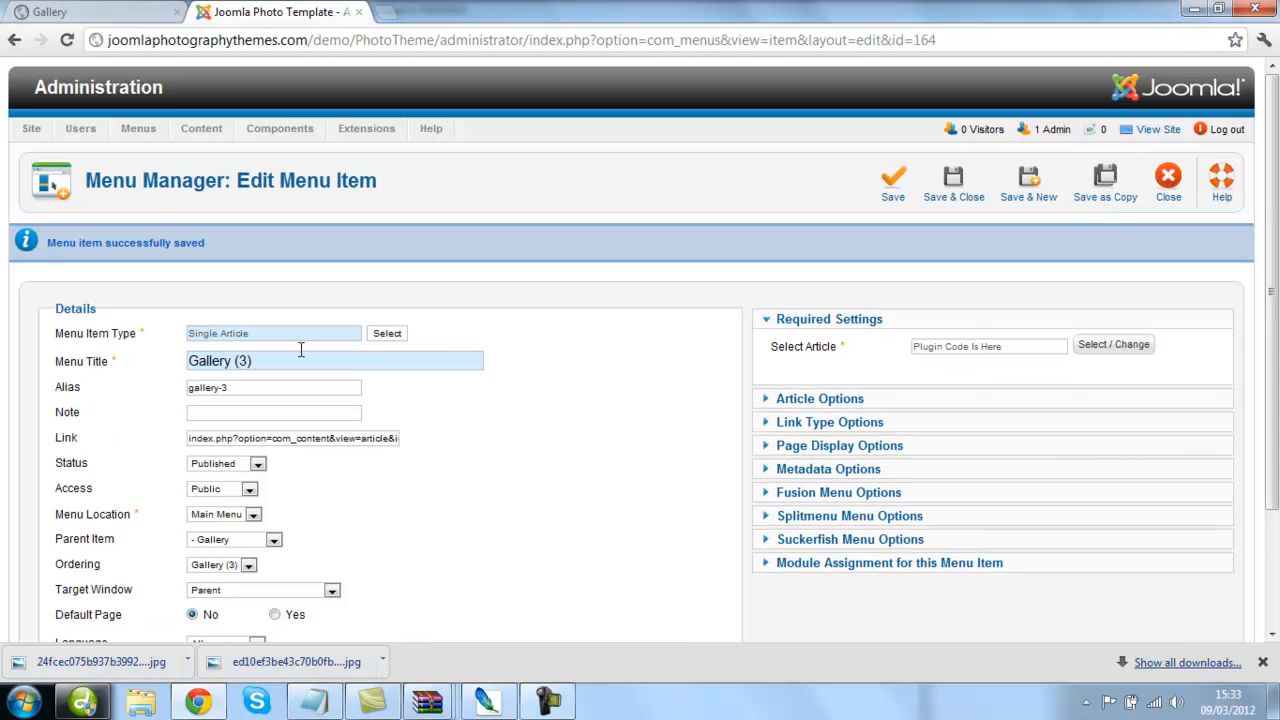
double_click(240, 361)
type("People ")
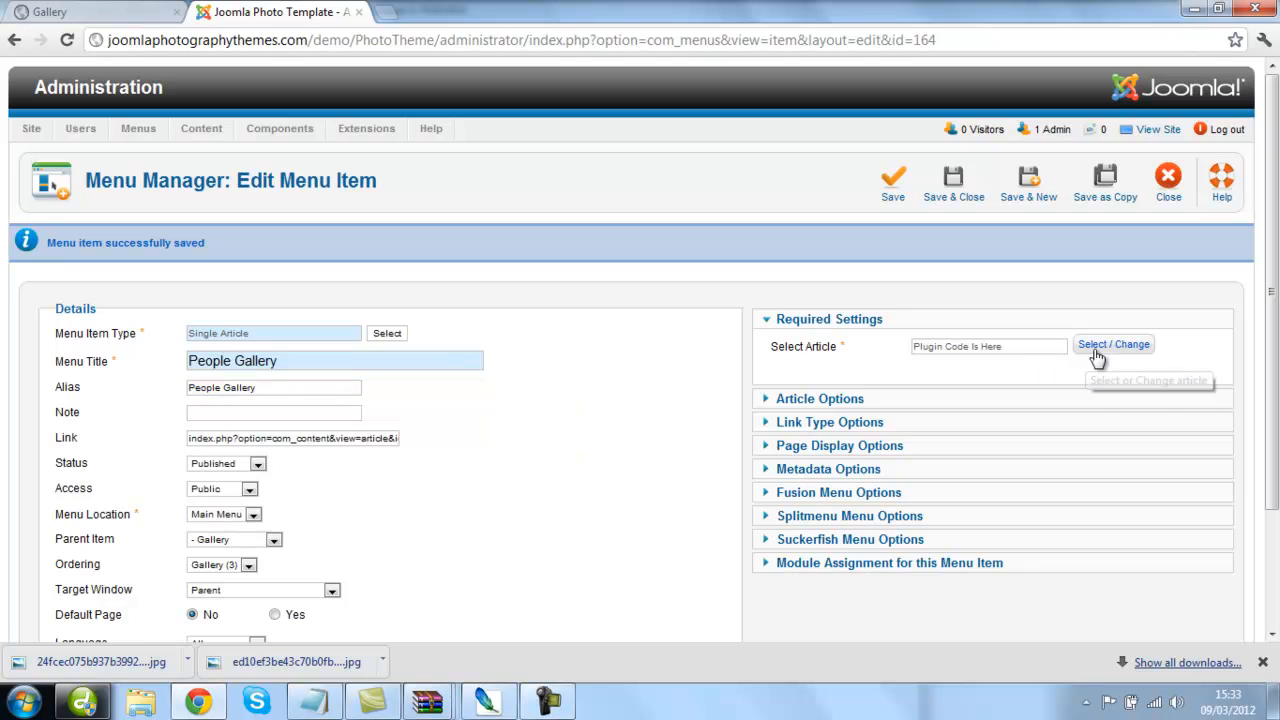
left_click(1114, 344)
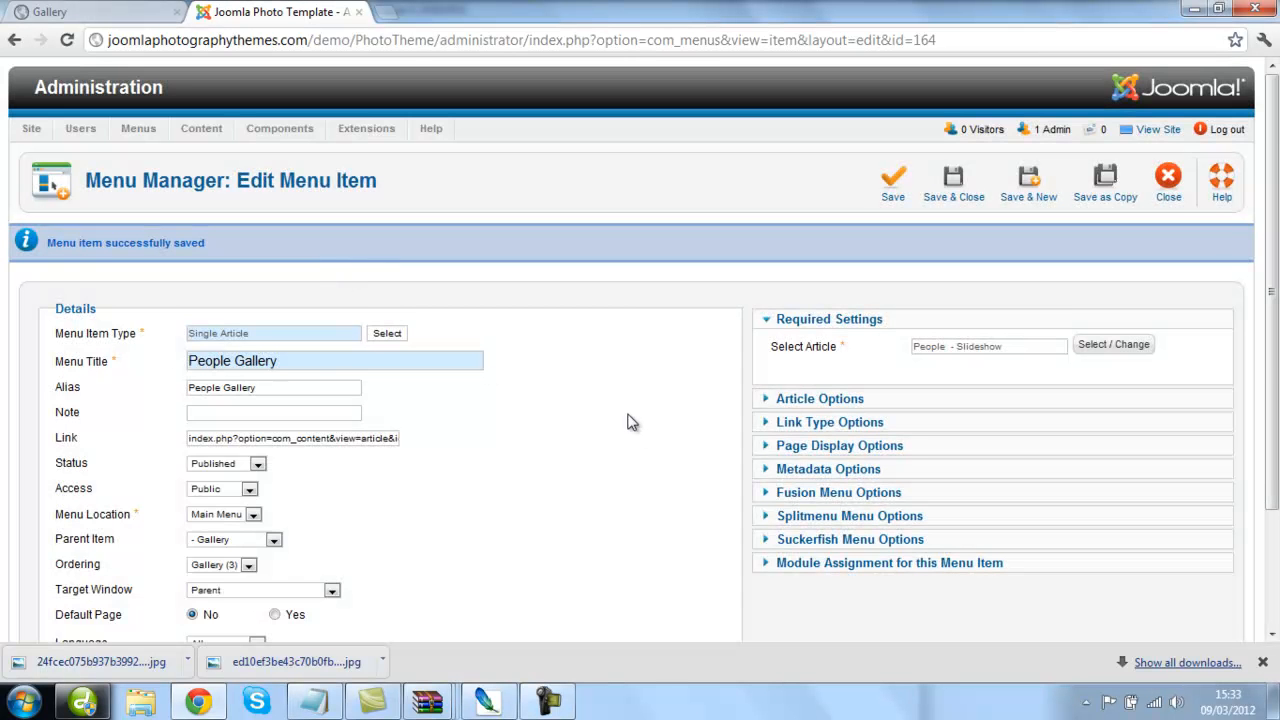
scroll("down", 3)
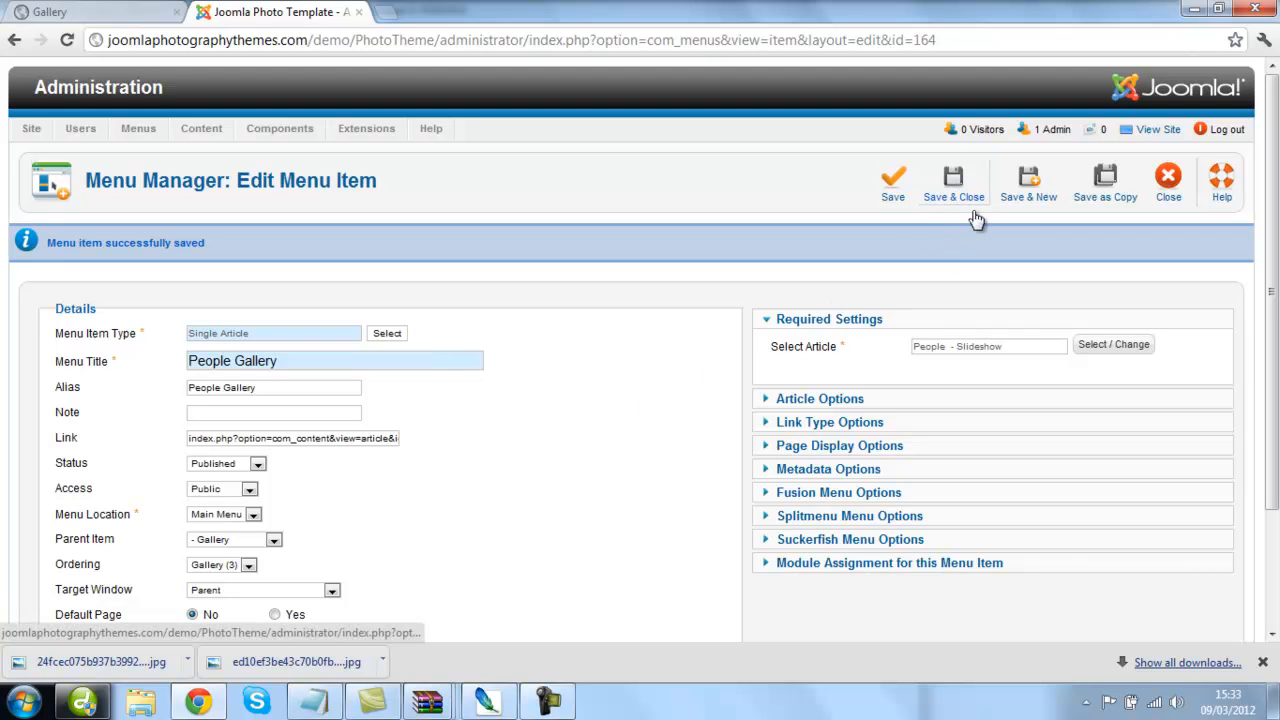
left_click(953, 178)
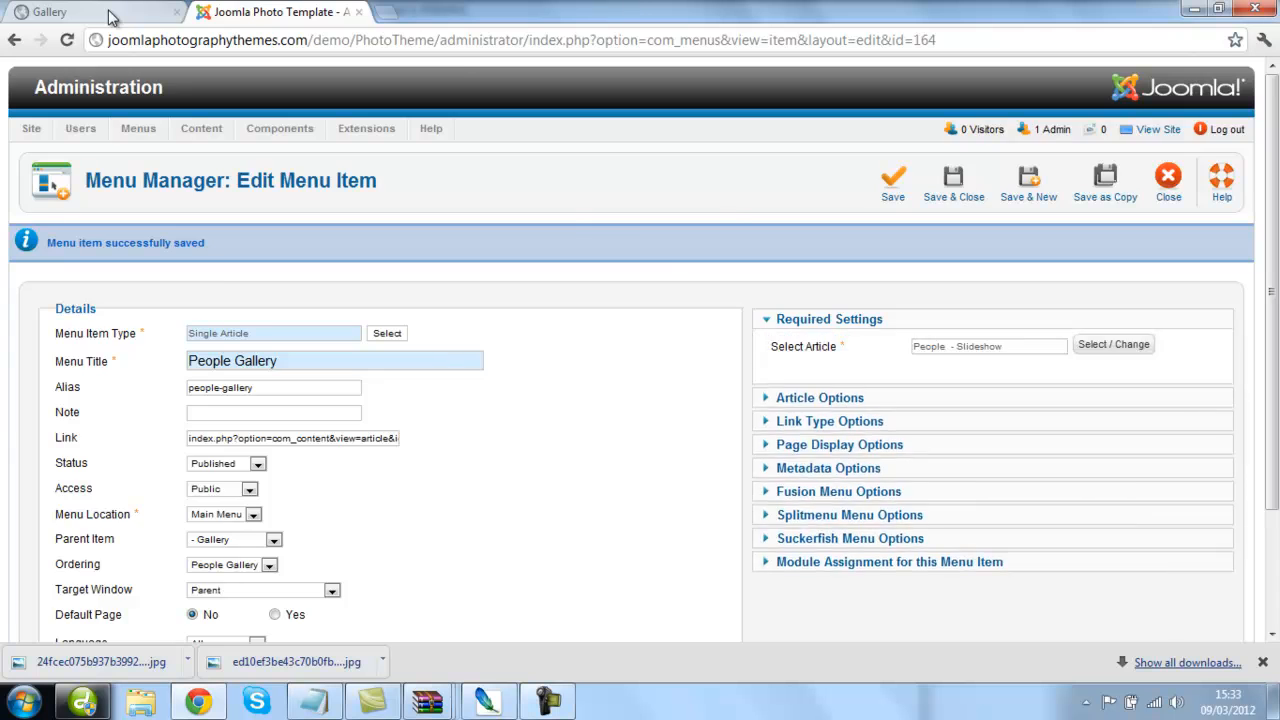
View the People Gallery page on the Photo Theme site, showing the Women Photo slideshow
left_click(50, 11)
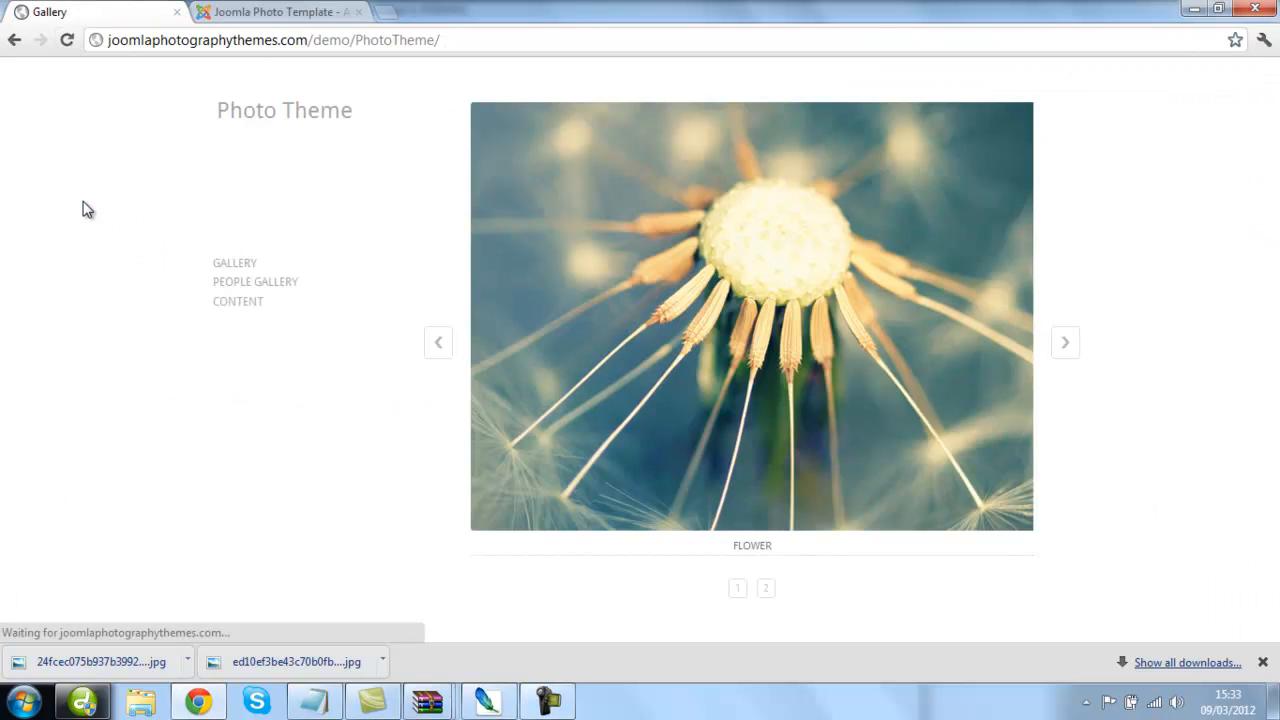
mouse_move(273, 289)
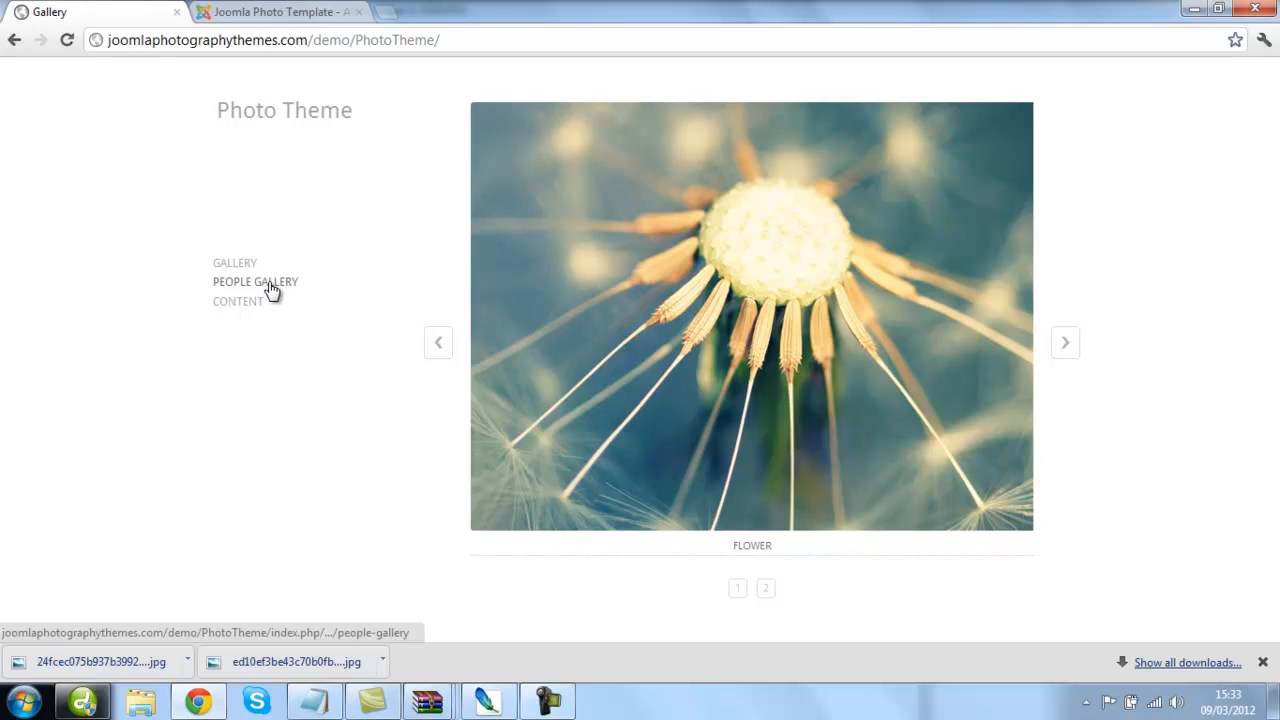
left_click(255, 281)
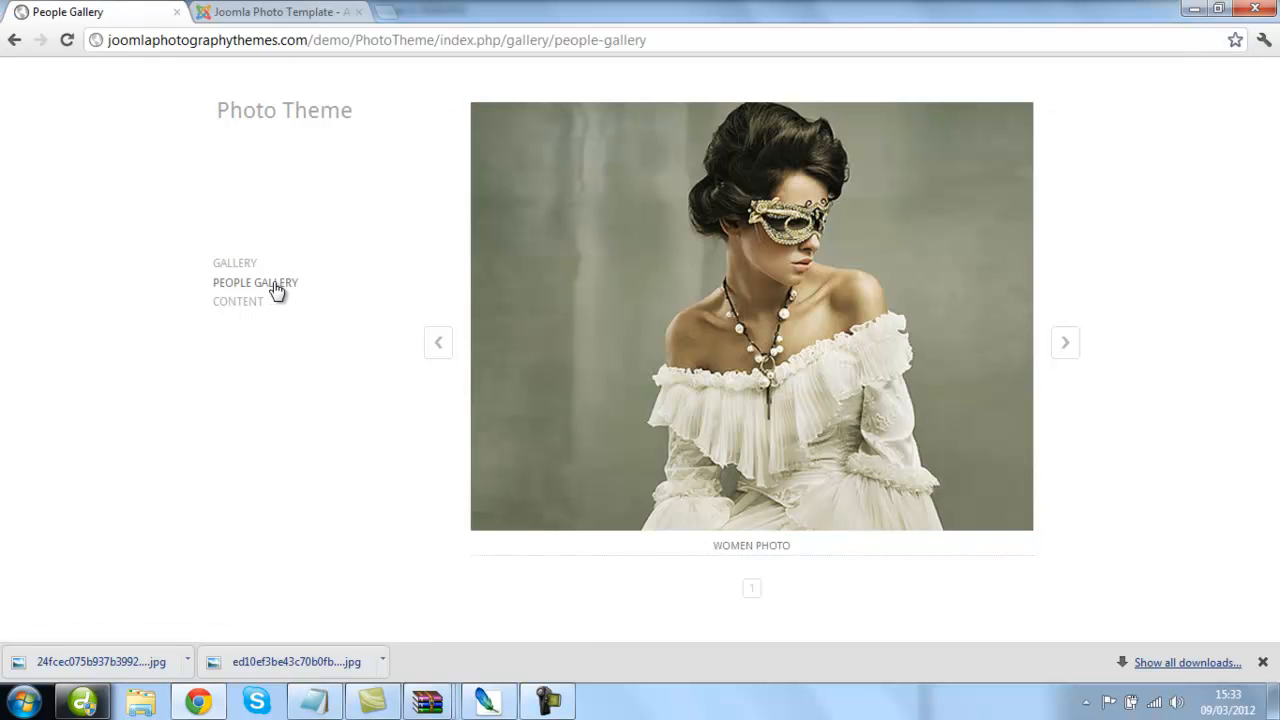
mouse_move(294, 301)
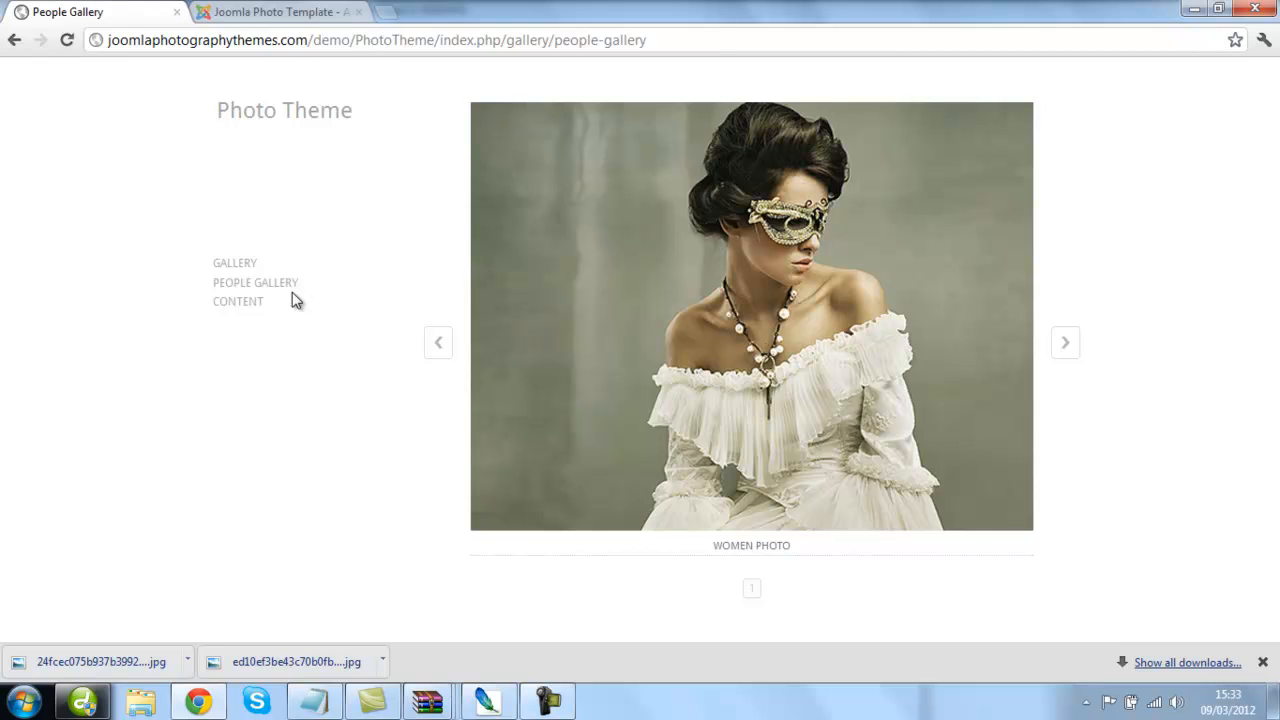